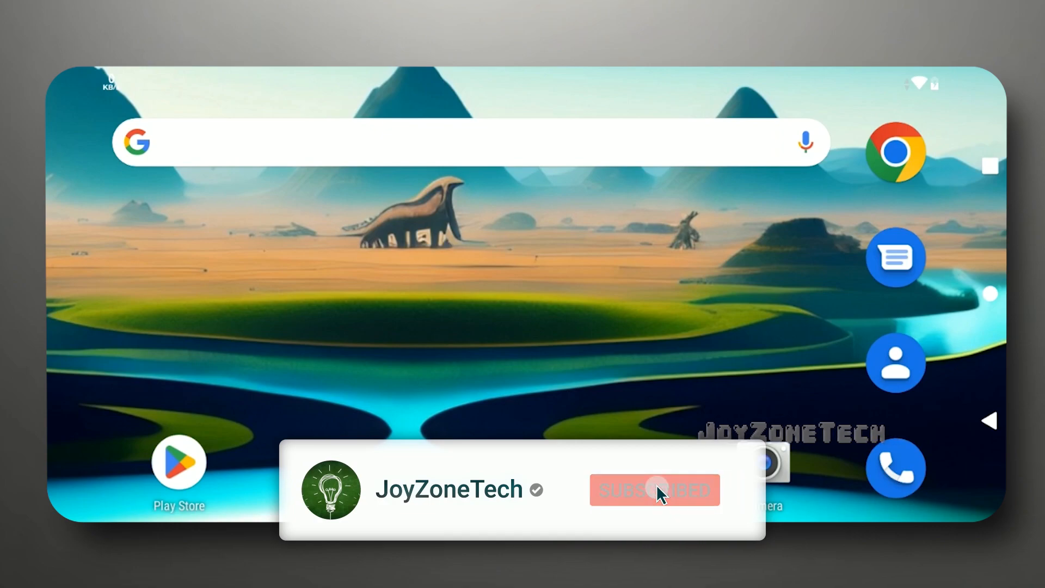
# Launch Chrome from the home screen to its Google start page.
pyautogui.click(654, 490)
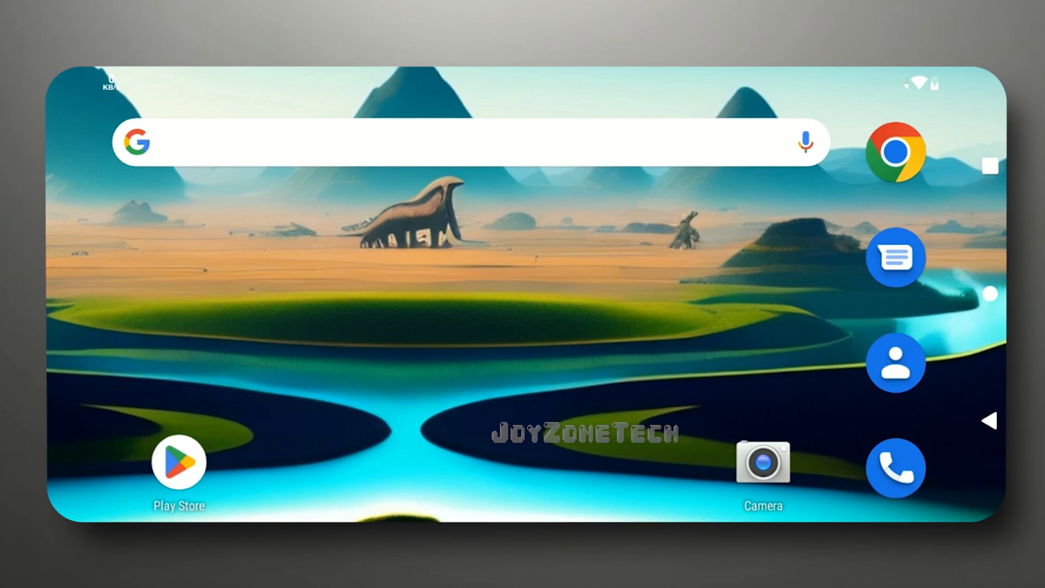
pyautogui.click(895, 151)
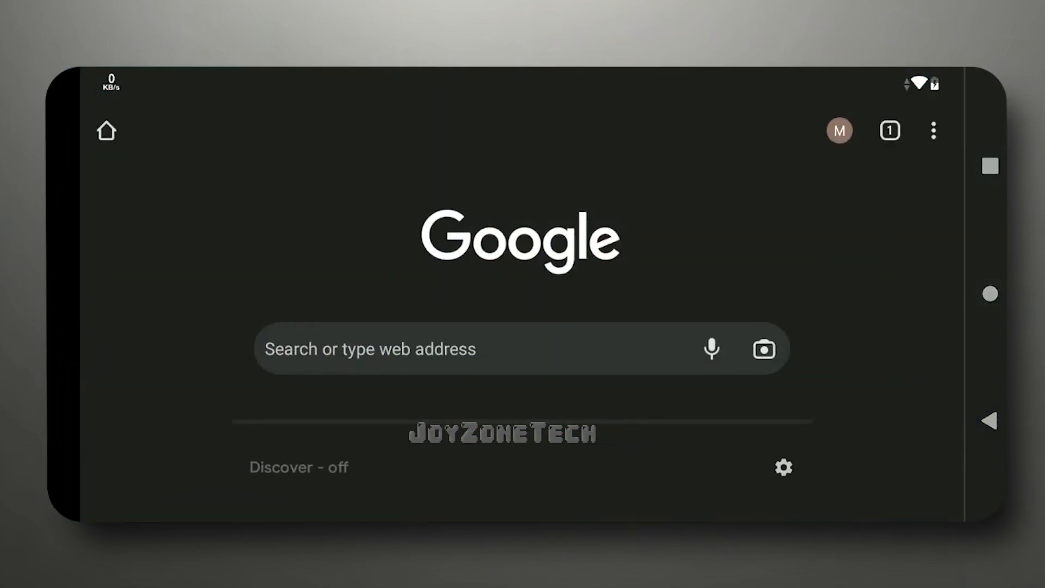
pyautogui.click(467, 349)
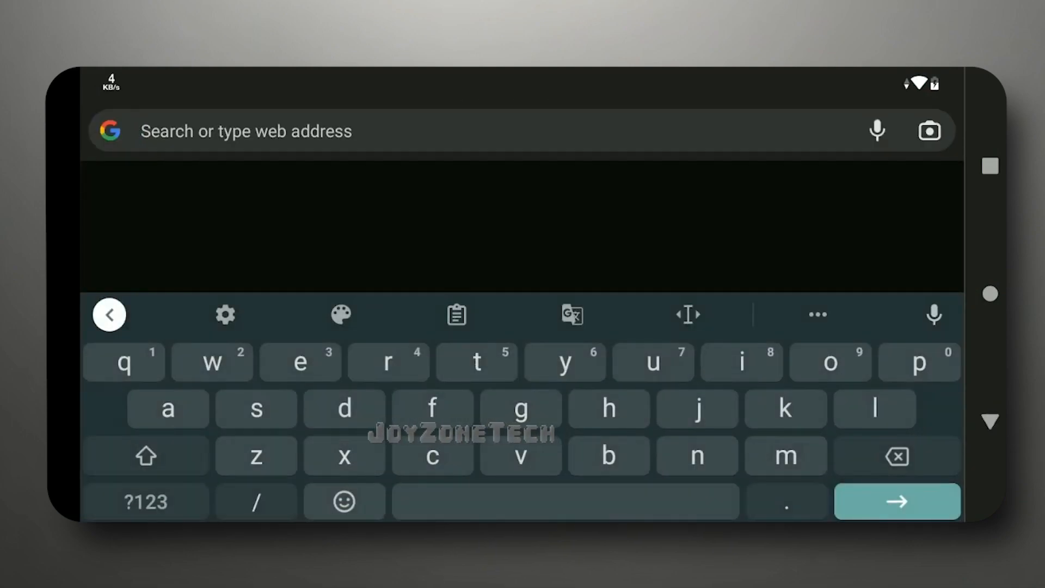
pyautogui.write('https://shell.cloud.google.com/?show=terminal')
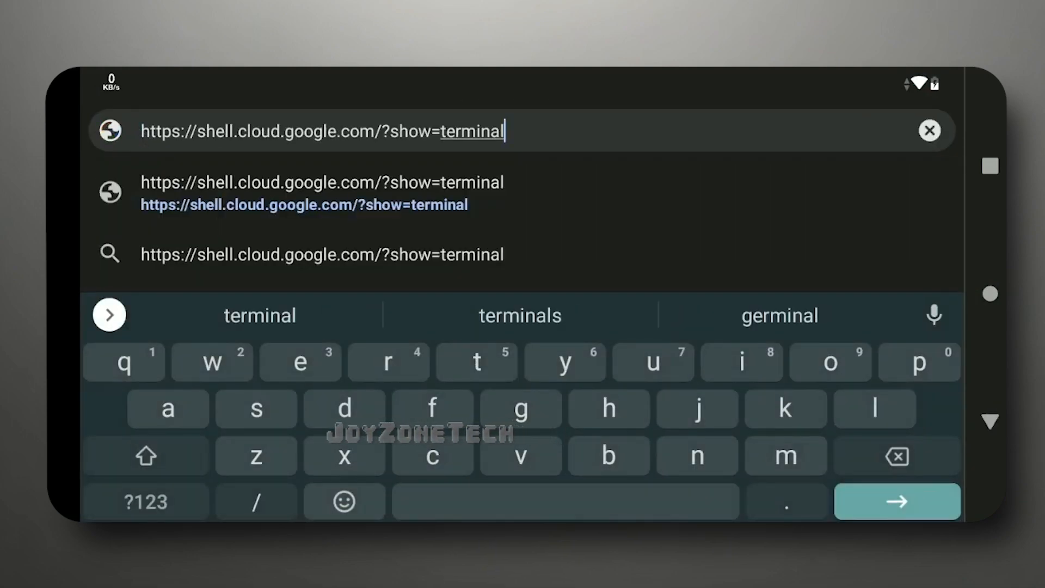
pyautogui.click(896, 501)
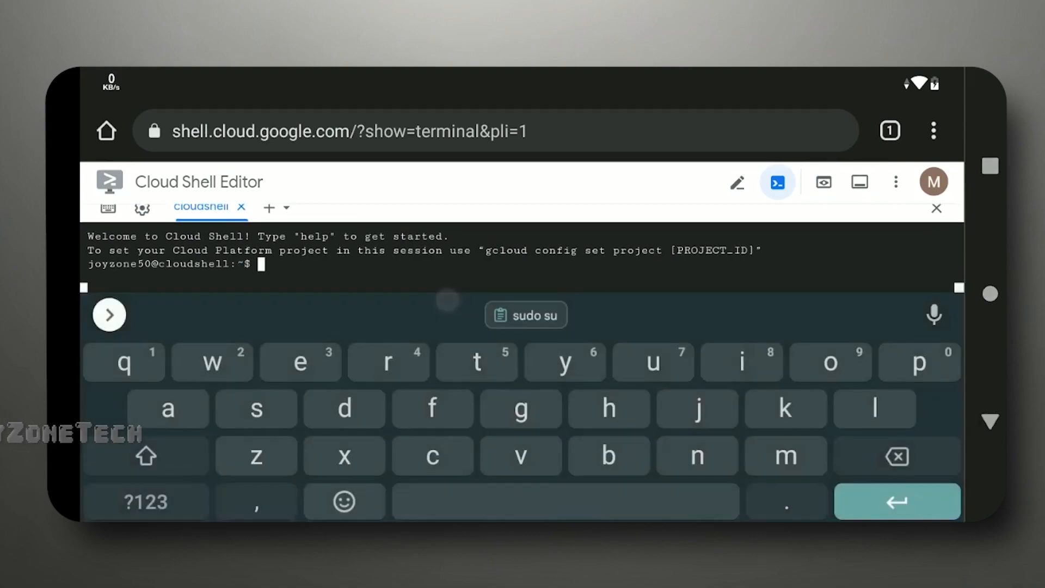
# Become root with sudo su, clone JoyZoneTech/Google-Cloud-No-VNC-Shell and cd into it.
pyautogui.click(525, 314)
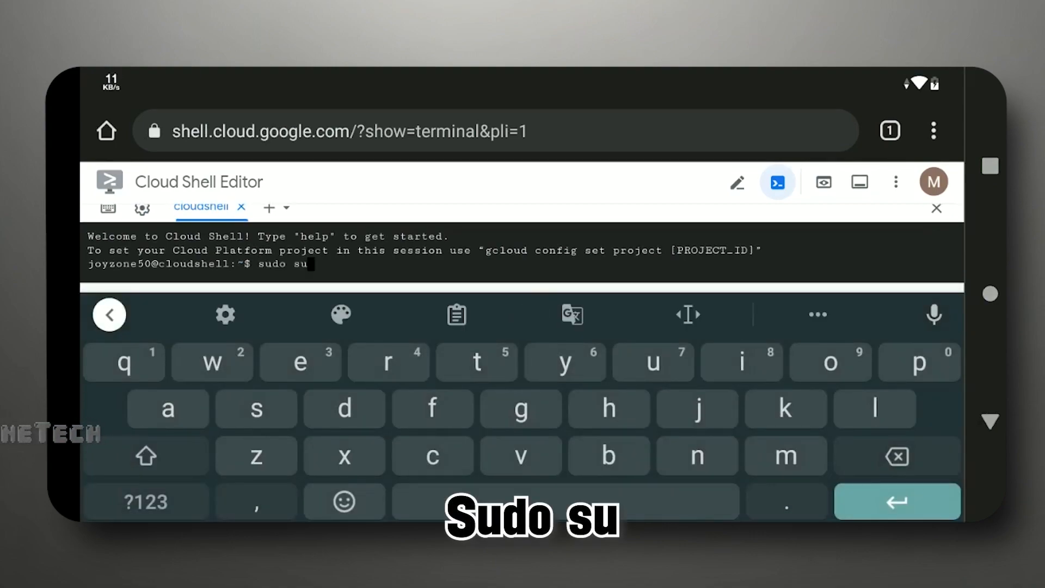
pyautogui.press('Return')
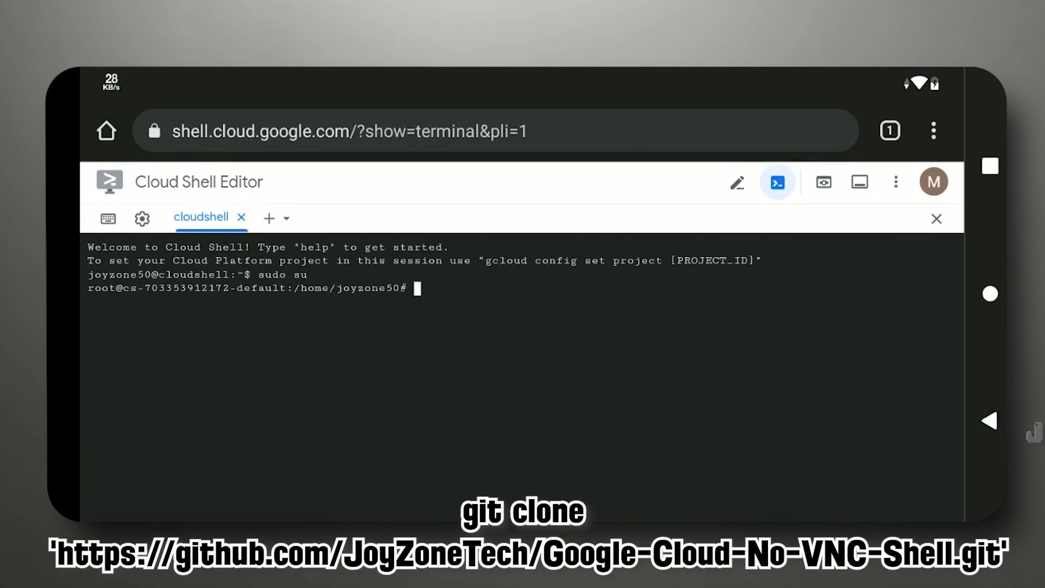
pyautogui.write("git clone 'https://github.com/JoyZoneTech/Google-Cloud-No-VNC-Shell.git'")
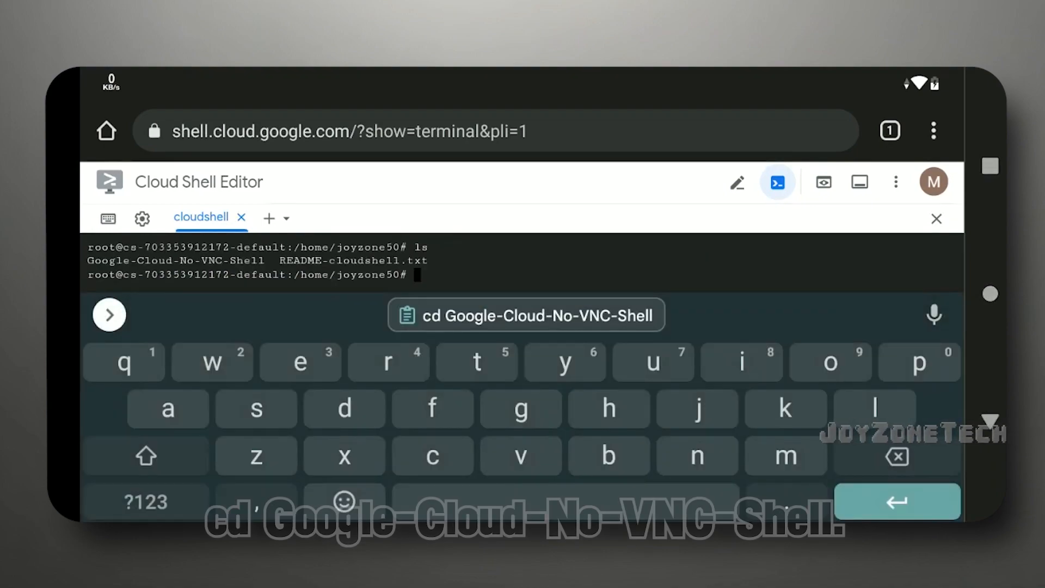
pyautogui.click(525, 315)
pyautogui.write('b')
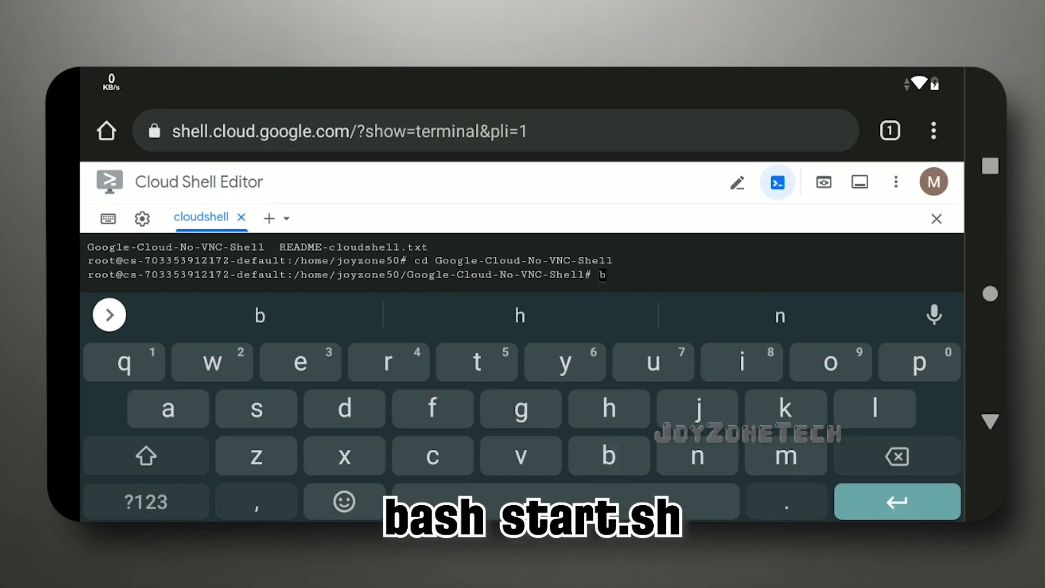
# Run bash start.sh so ngrok installs and waits for an auth token.
pyautogui.write('ash start.sh')
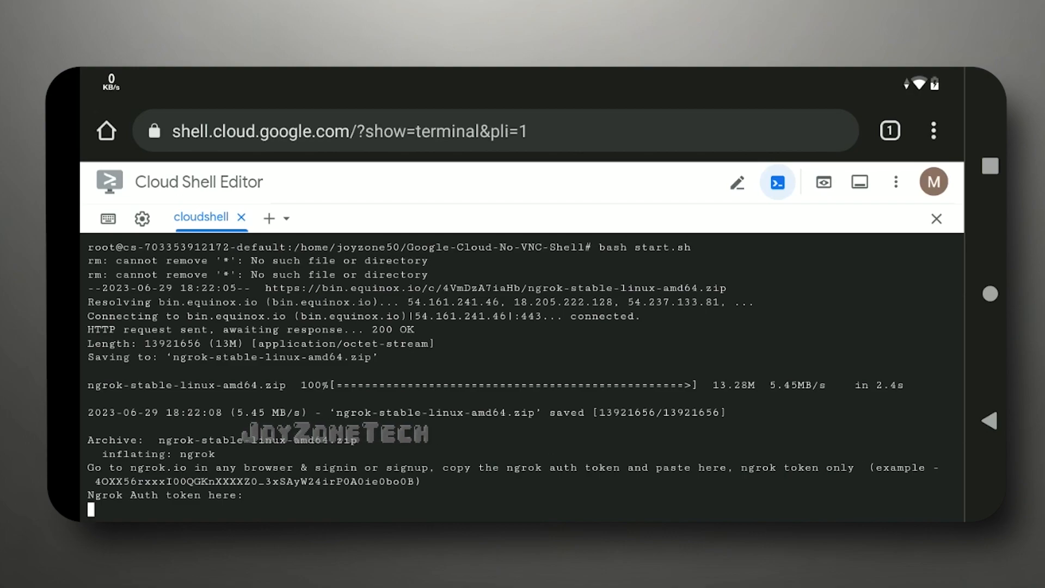
pyautogui.click(890, 130)
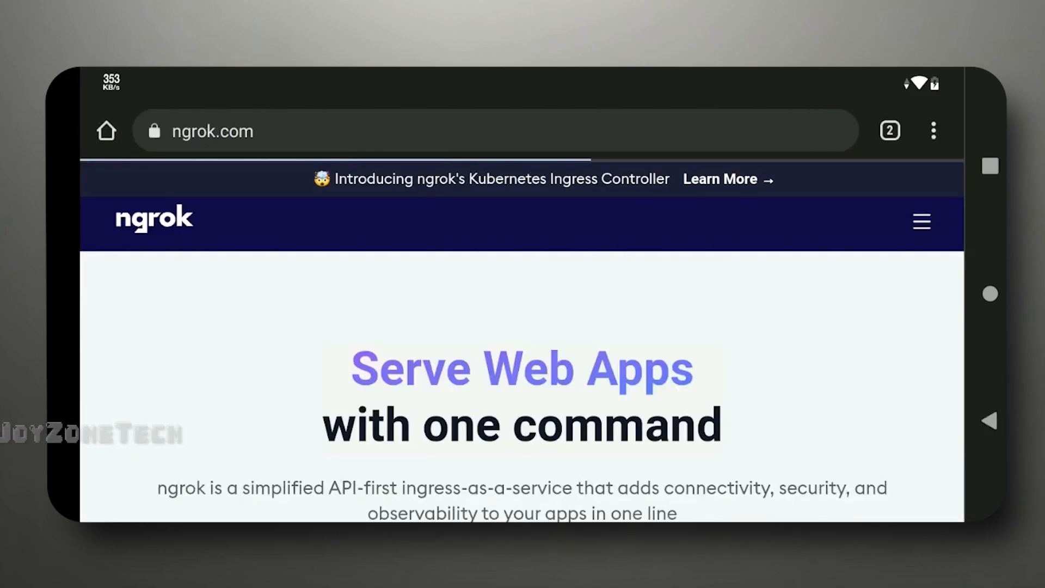
# Go to ngrok's Sign up page from the site menu, then start a blank tab.
pyautogui.click(922, 221)
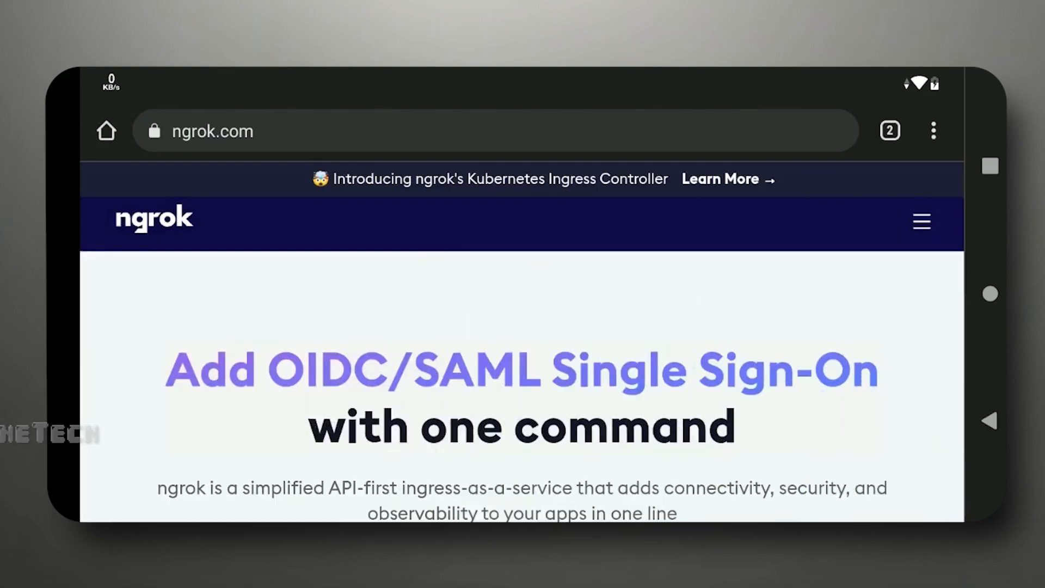
pyautogui.click(921, 221)
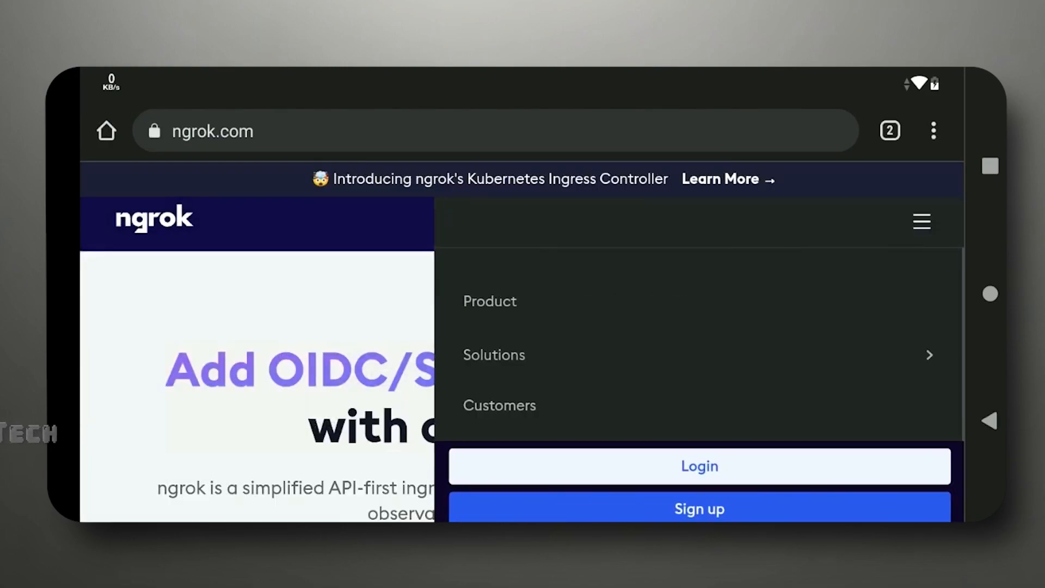
pyautogui.click(699, 509)
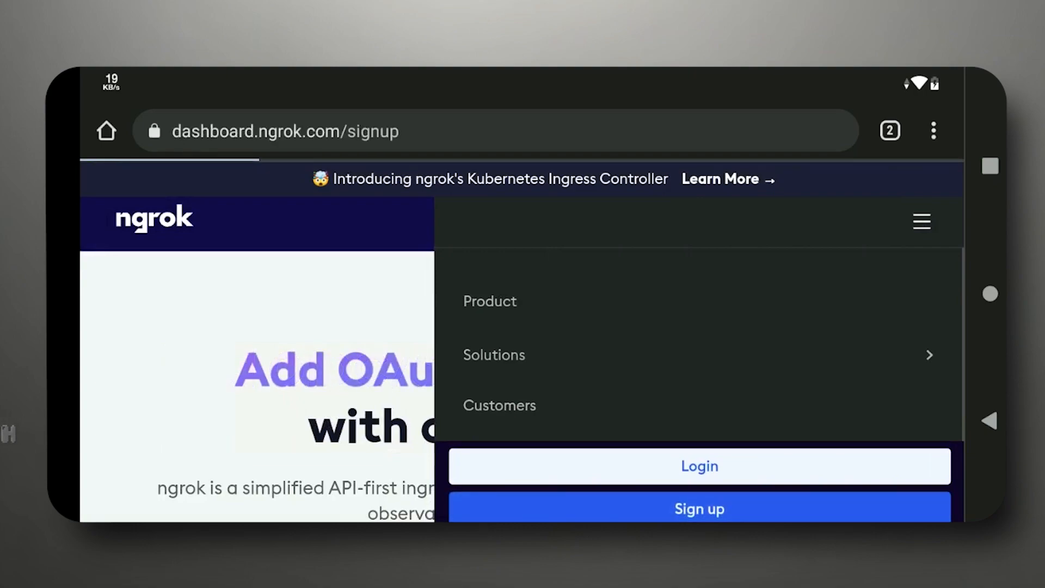
pyautogui.click(699, 509)
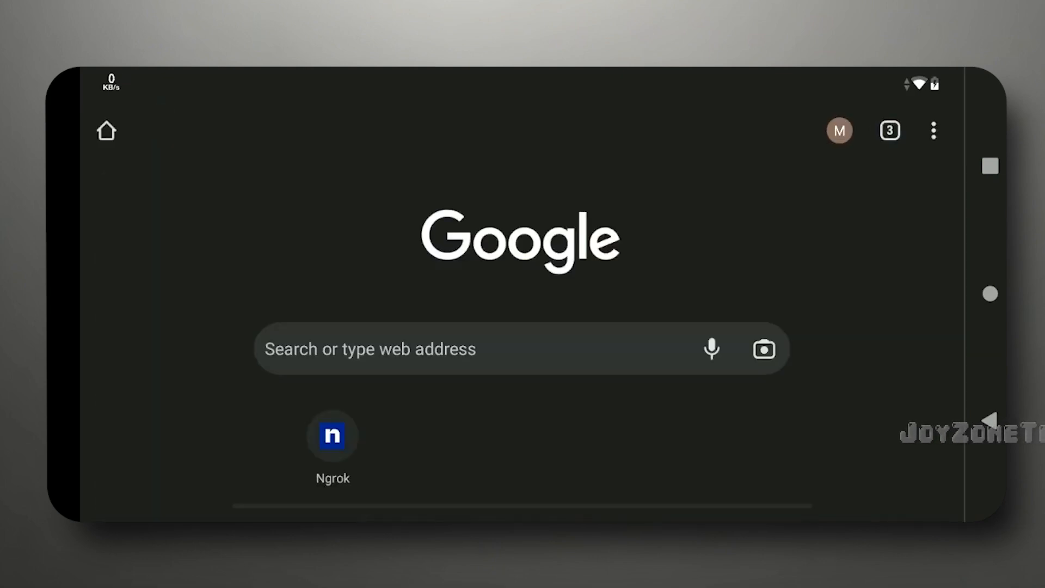
# Search 'temp mail', open temp-mail.org and copy the generated disposable address.
pyautogui.write('temp mail')
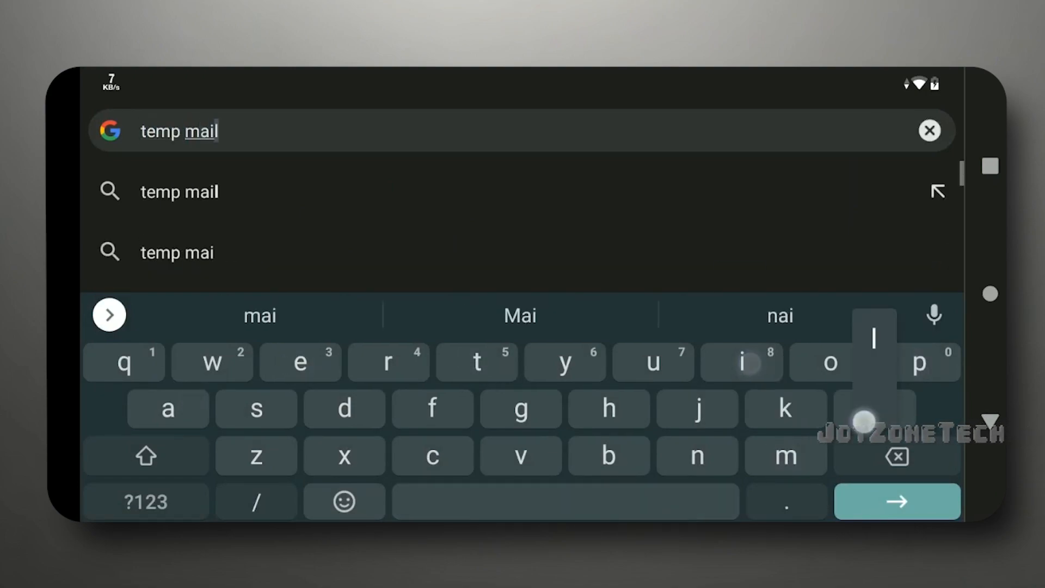
pyautogui.click(896, 500)
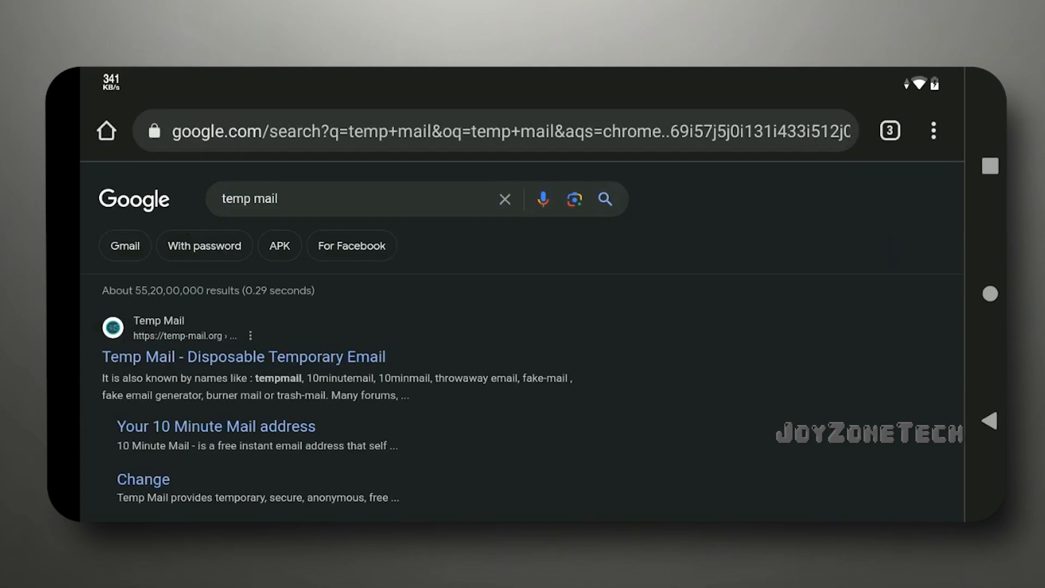
pyautogui.click(241, 355)
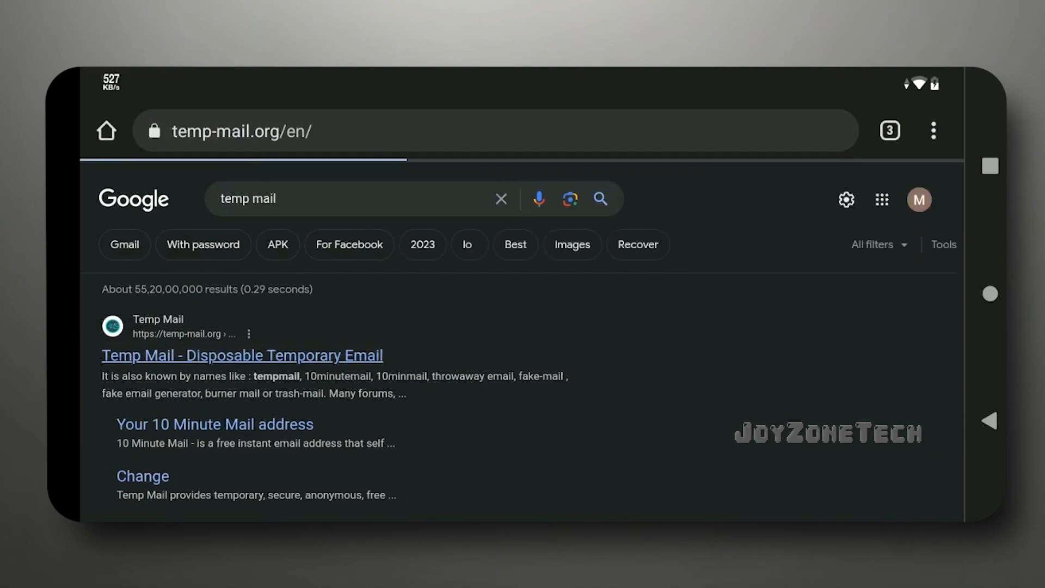
pyautogui.click(242, 355)
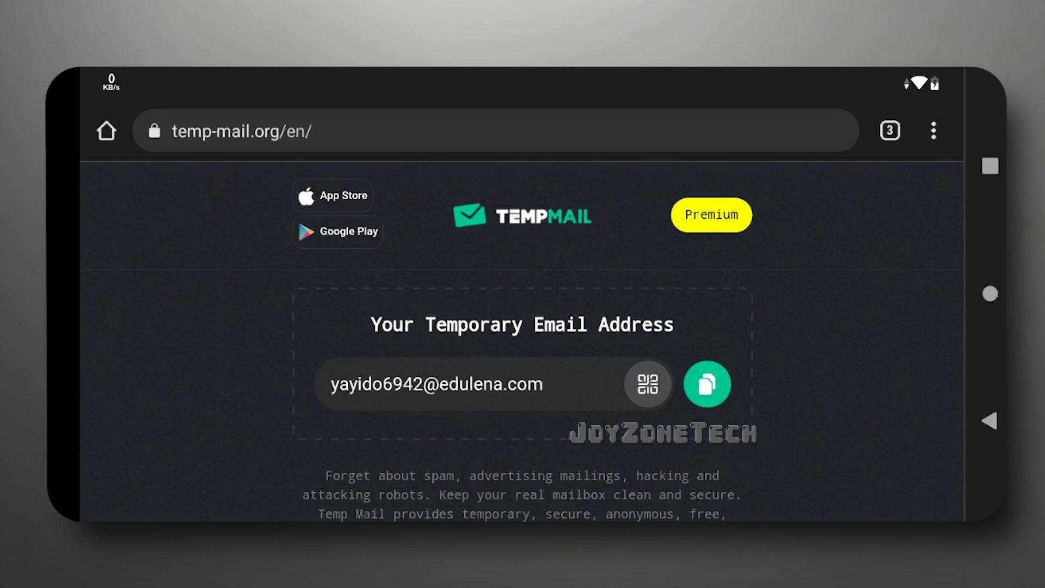
pyautogui.click(889, 131)
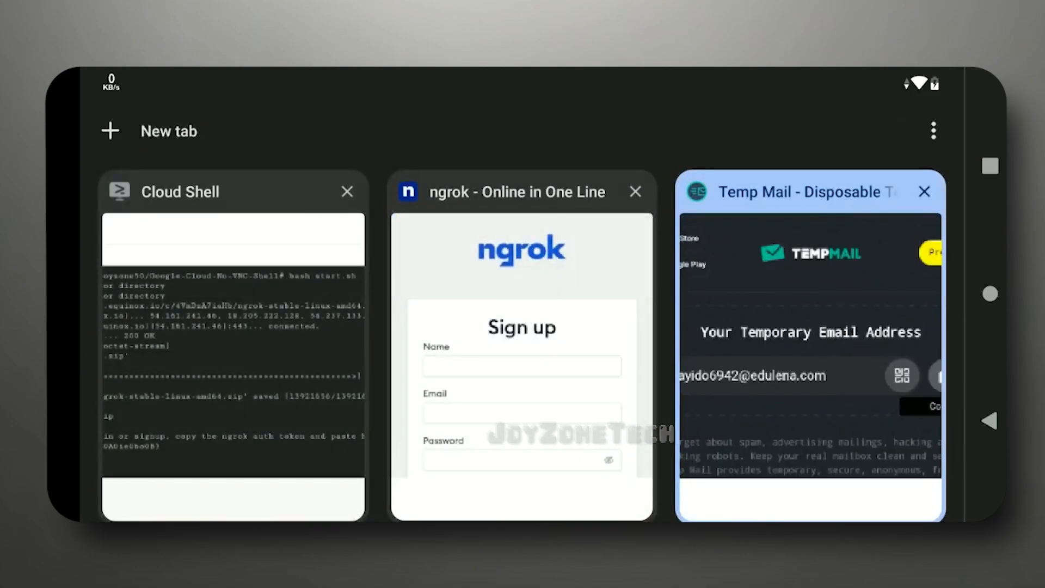
# Fill the ngrok sign-up form with name 'Joyzone' and the temporary email.
pyautogui.click(522, 346)
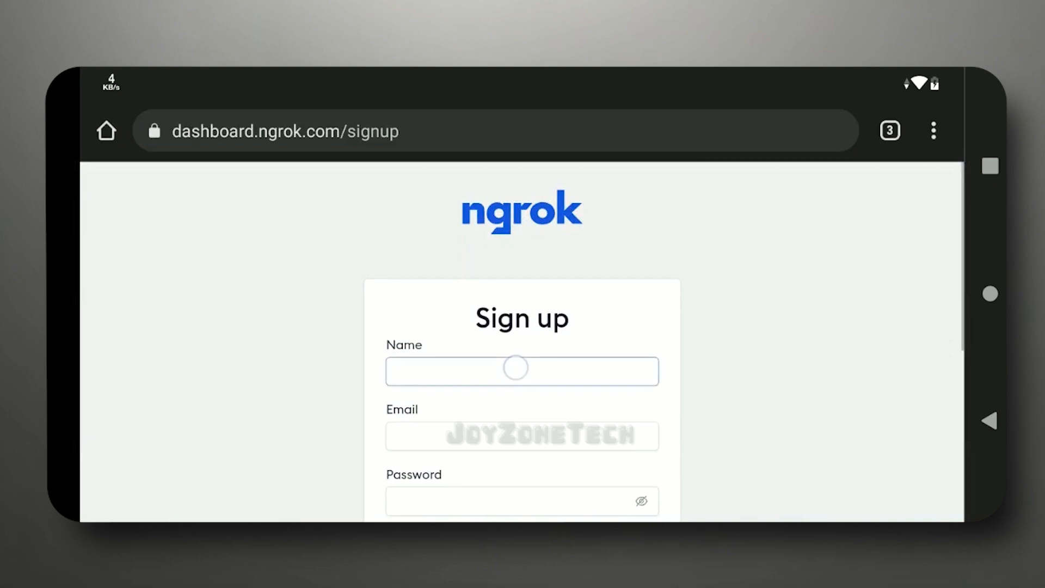
pyautogui.click(522, 370)
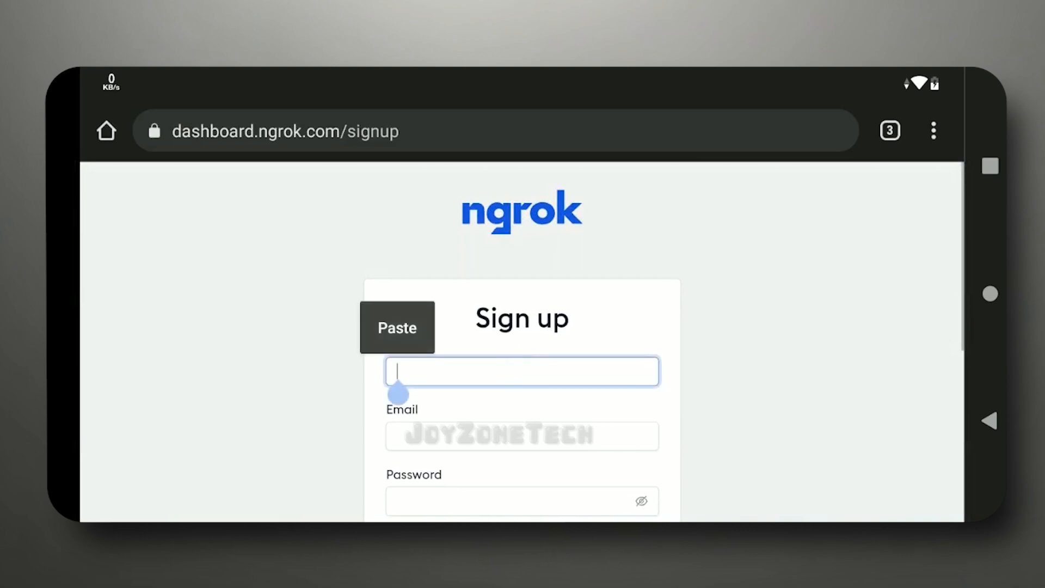
pyautogui.write('Joyzone')
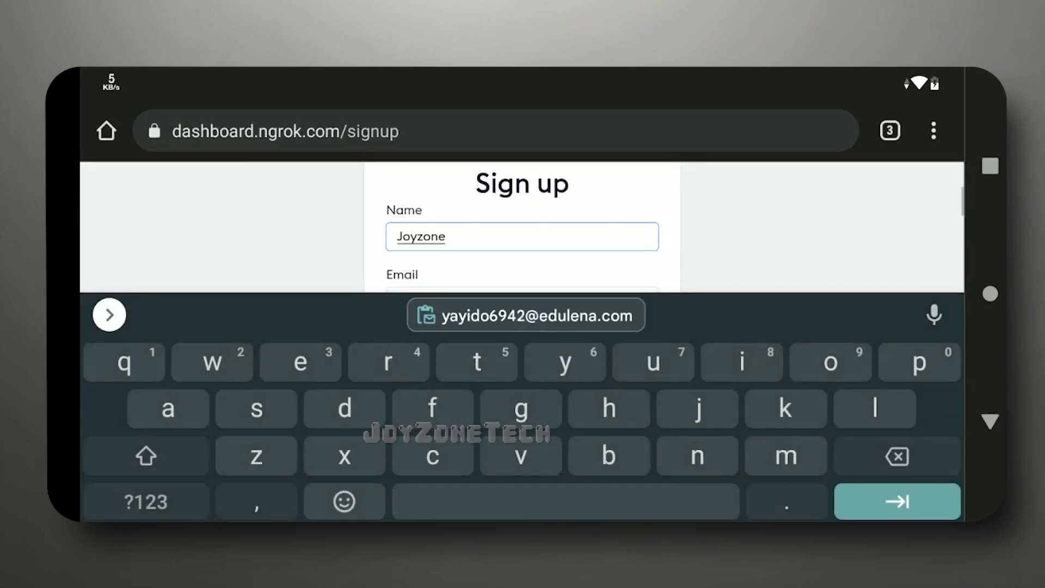
pyautogui.click(525, 315)
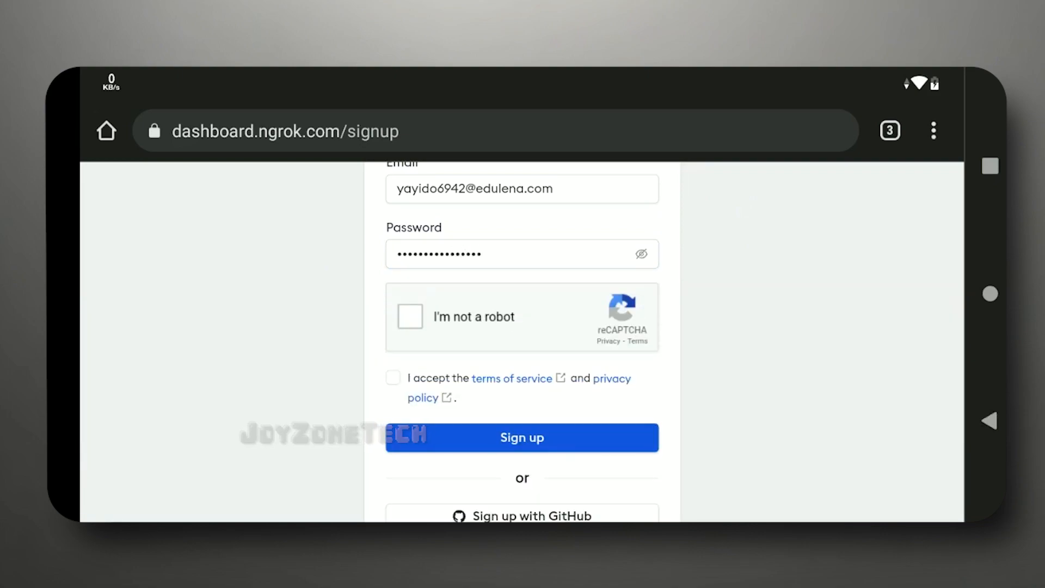
# Pass the reCAPTCHA, accept the terms of service and submit the sign-up.
pyautogui.click(409, 315)
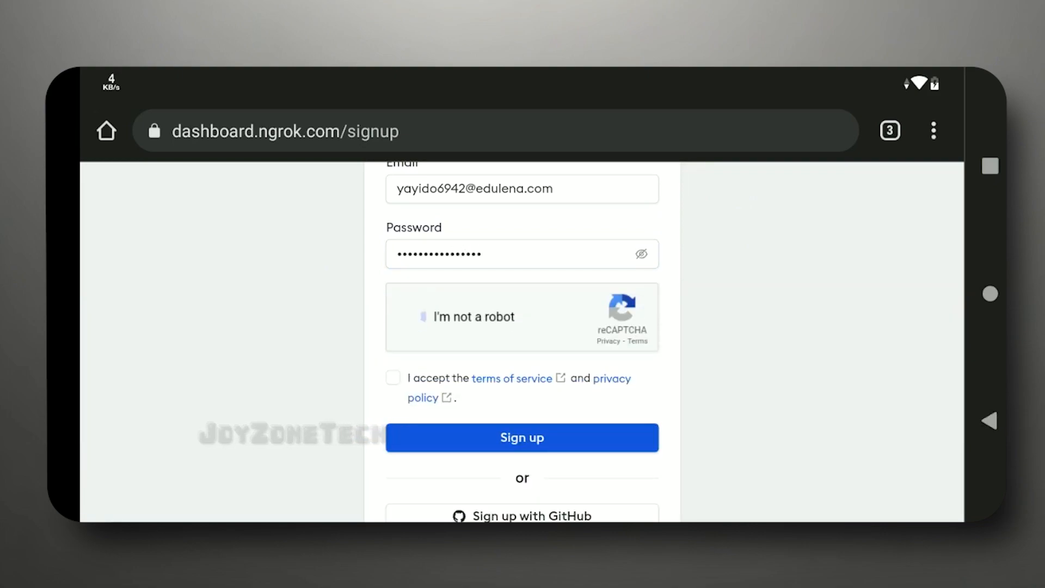
pyautogui.click(424, 315)
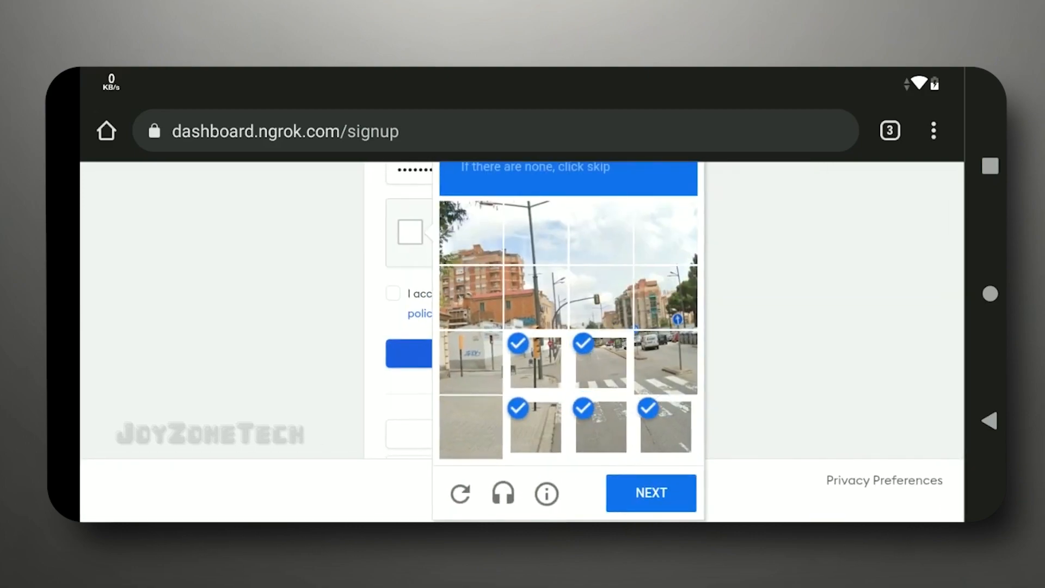
pyautogui.click(650, 493)
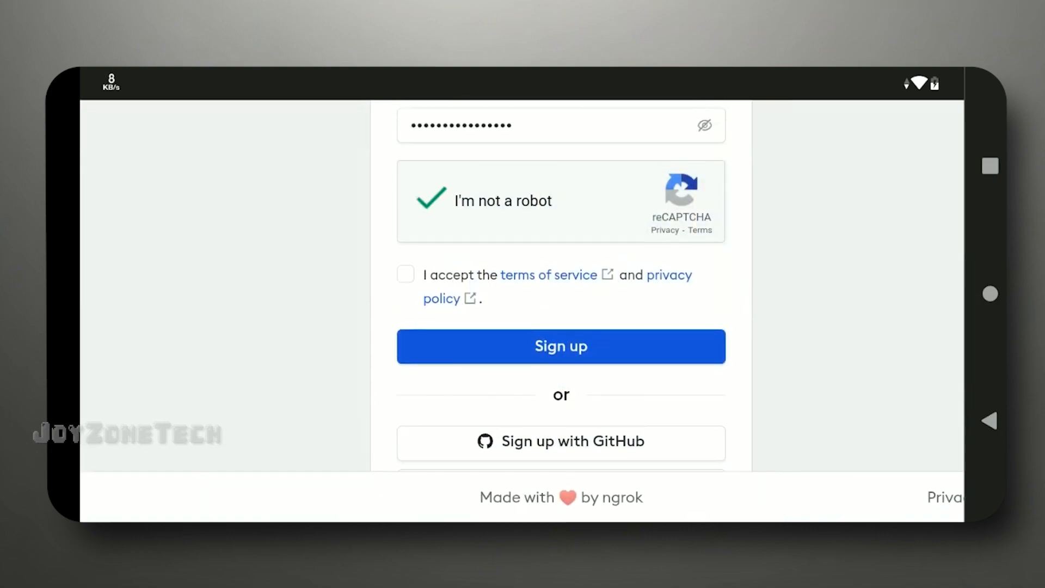
pyautogui.click(405, 274)
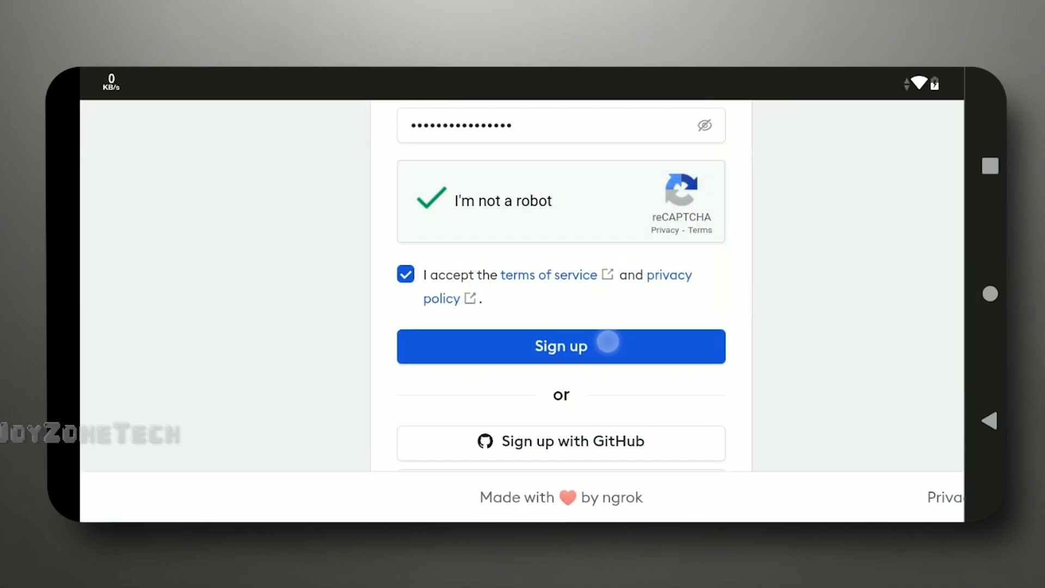
pyautogui.click(561, 346)
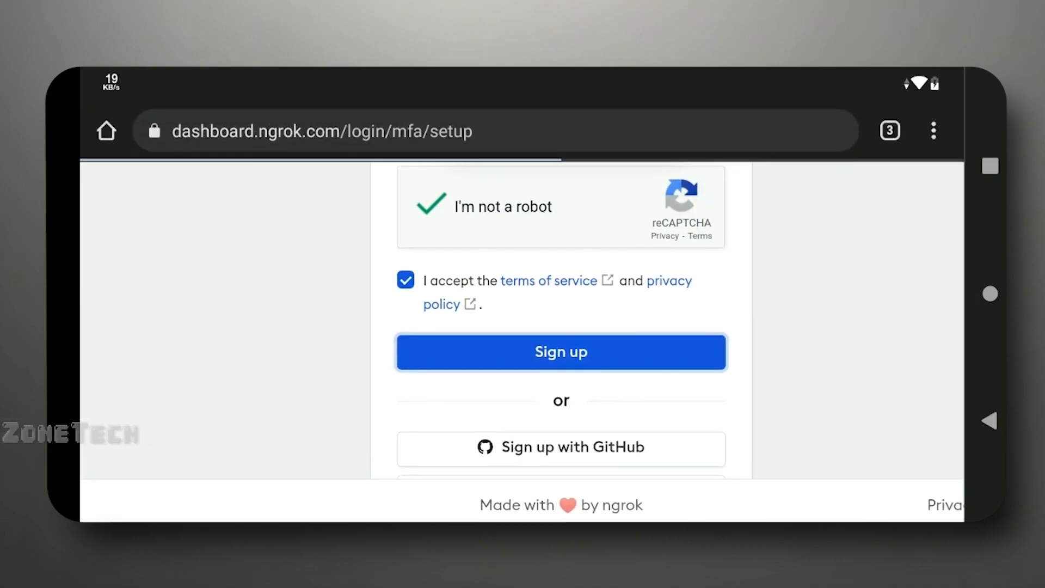
# Skip multi-factor authentication setup and acknowledge the notice.
pyautogui.click(560, 352)
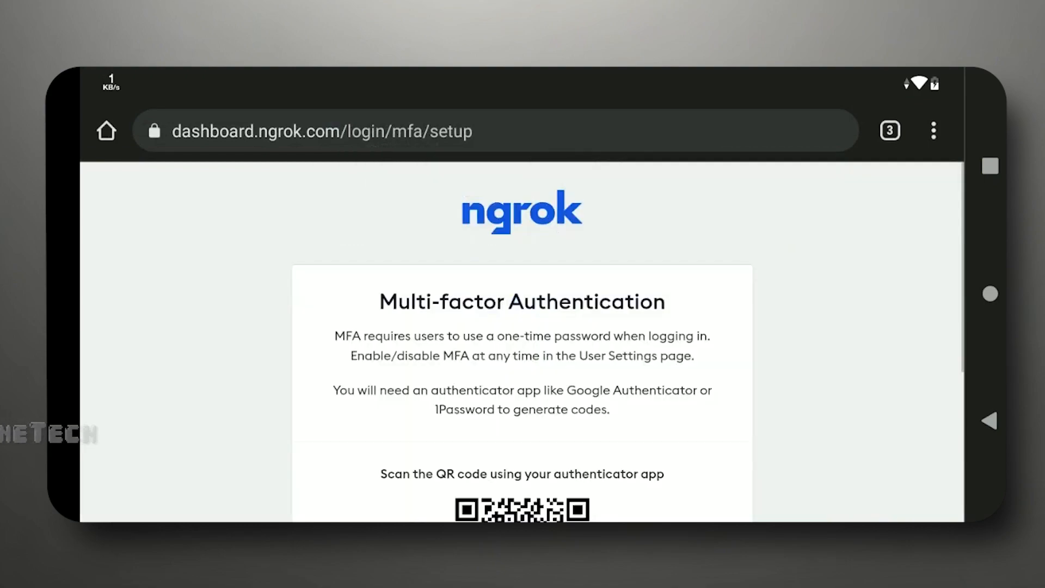
pyautogui.scroll(-3)
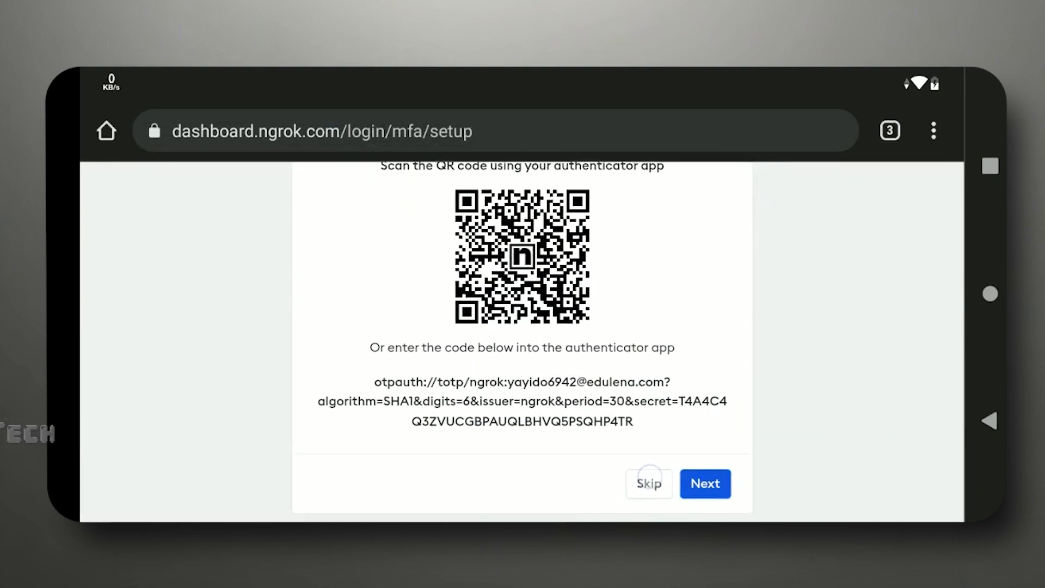
pyautogui.click(648, 483)
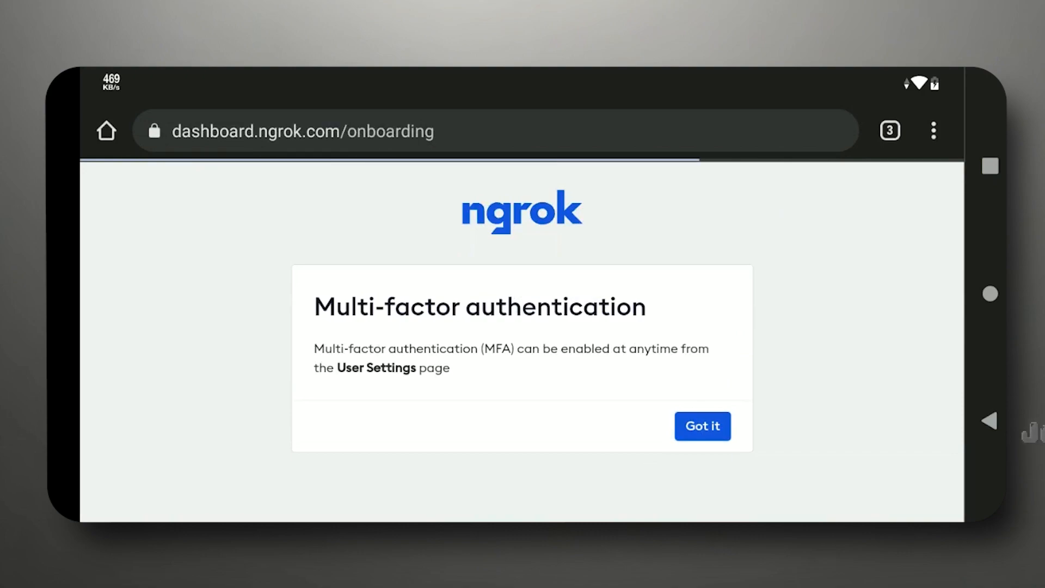
pyautogui.click(701, 426)
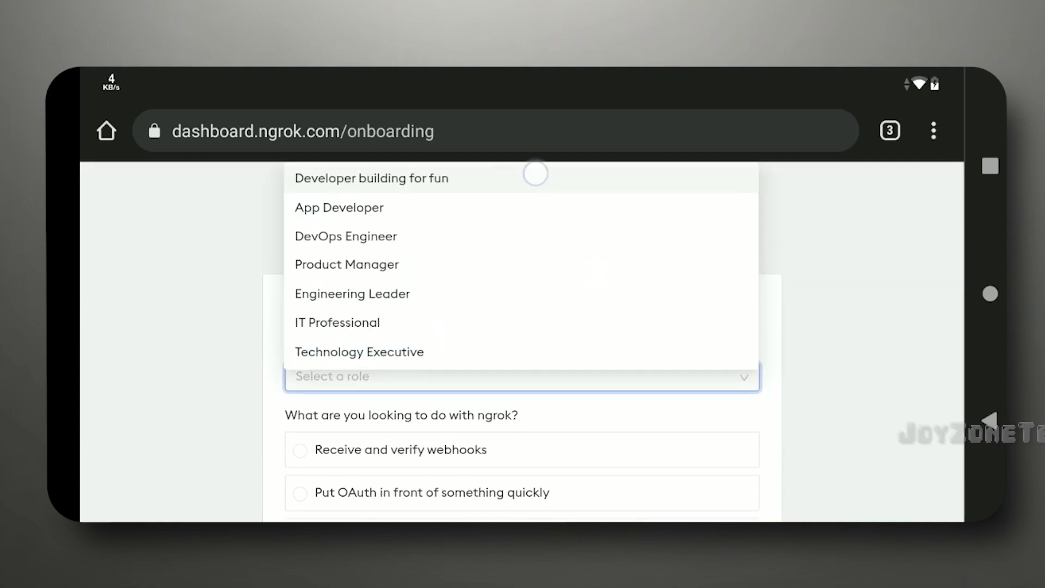
# Answer the questionnaire as 'Developer building for fun', 'Bring a device online', and continue.
pyautogui.click(371, 178)
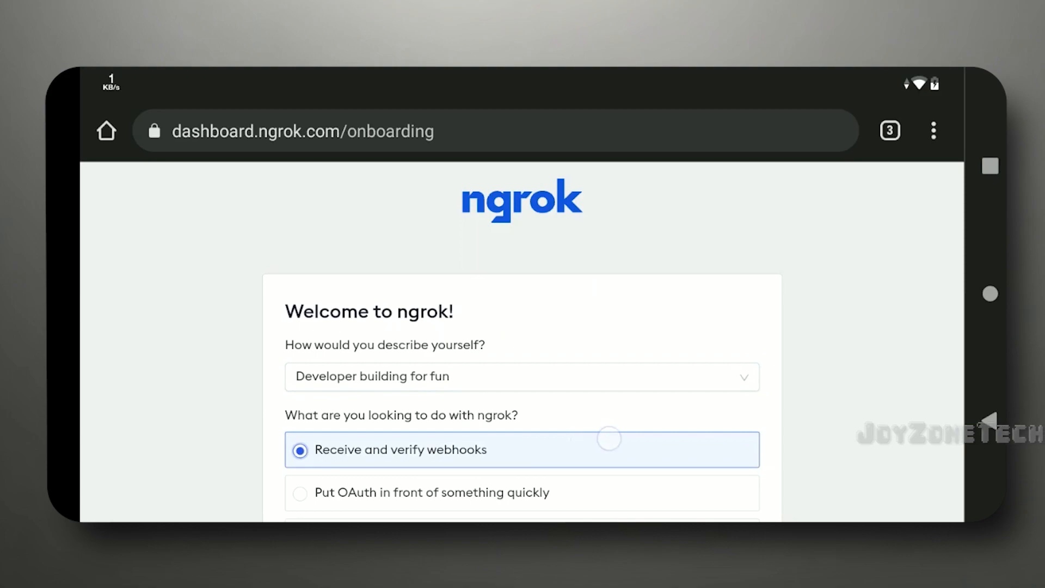
pyautogui.scroll(-3)
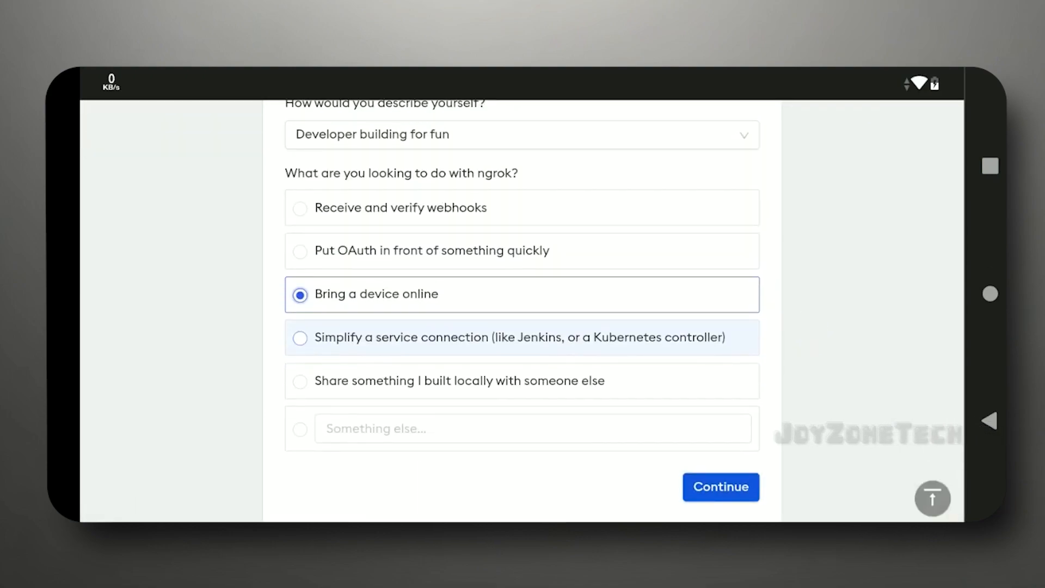
pyautogui.click(720, 487)
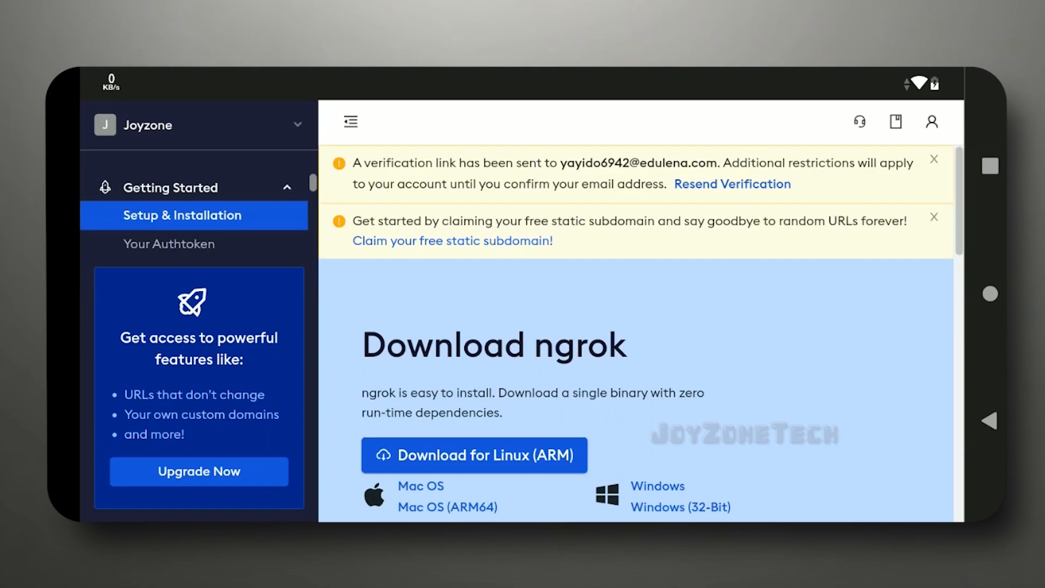
# Open the 'Verify email address for ngrok.com' message in Temp Mail and confirm.
pyautogui.click(731, 184)
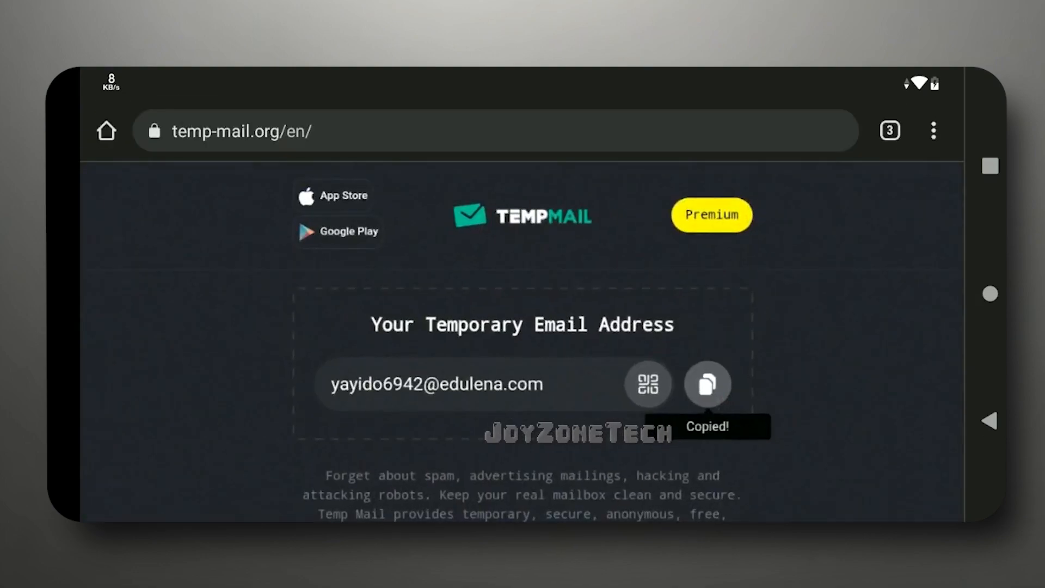
pyautogui.scroll(-3)
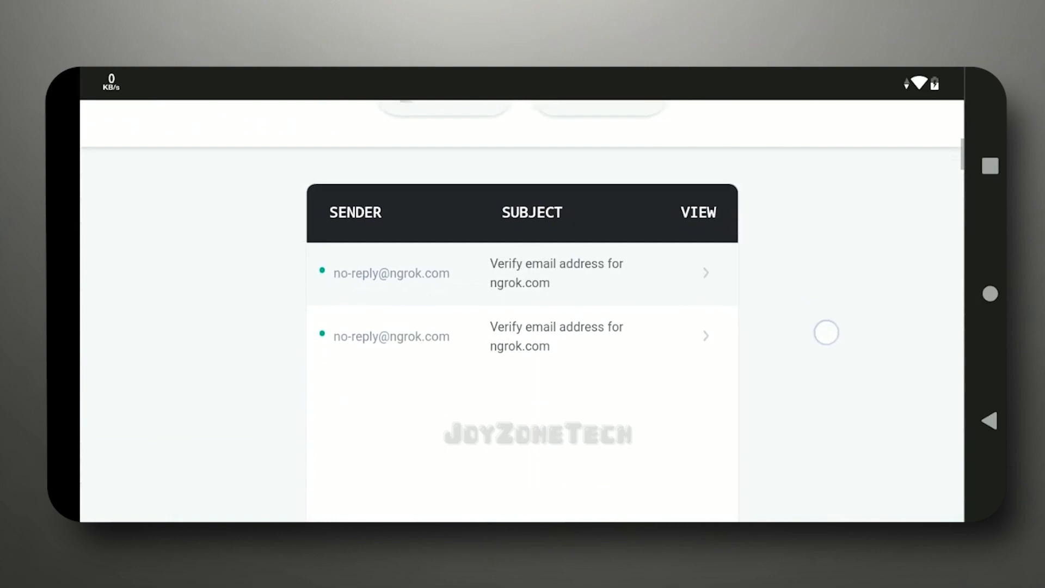
pyautogui.click(705, 272)
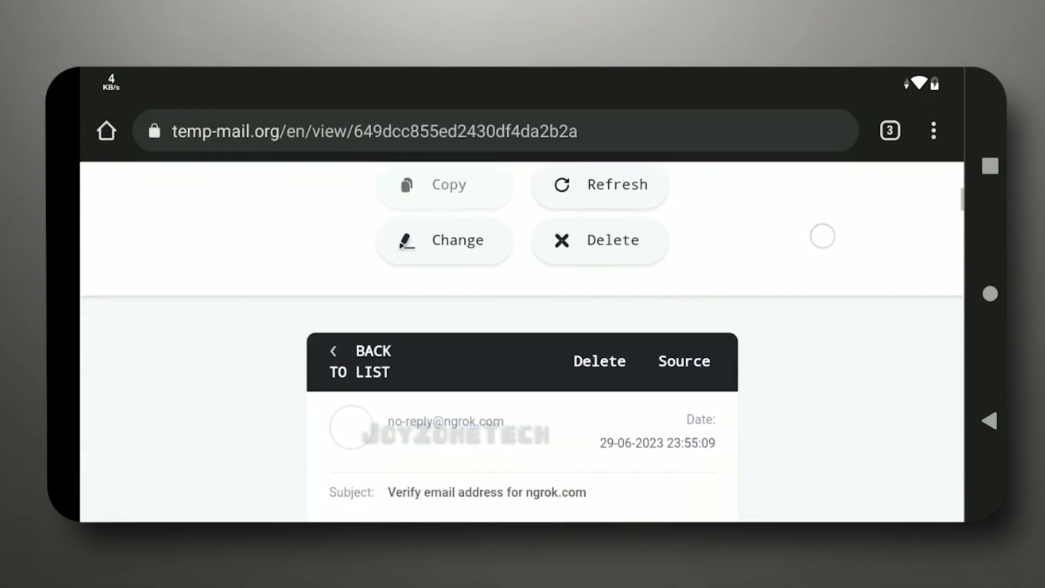
pyautogui.scroll(-3)
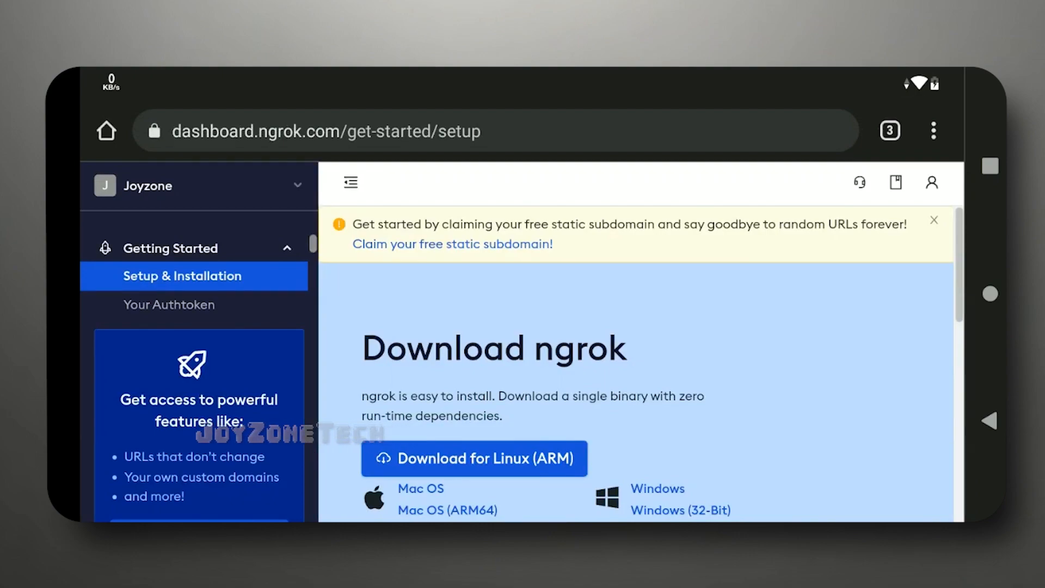
# Dismiss the static subdomain notice and copy the authtoken from the 'Your Authtoken' page.
pyautogui.click(890, 131)
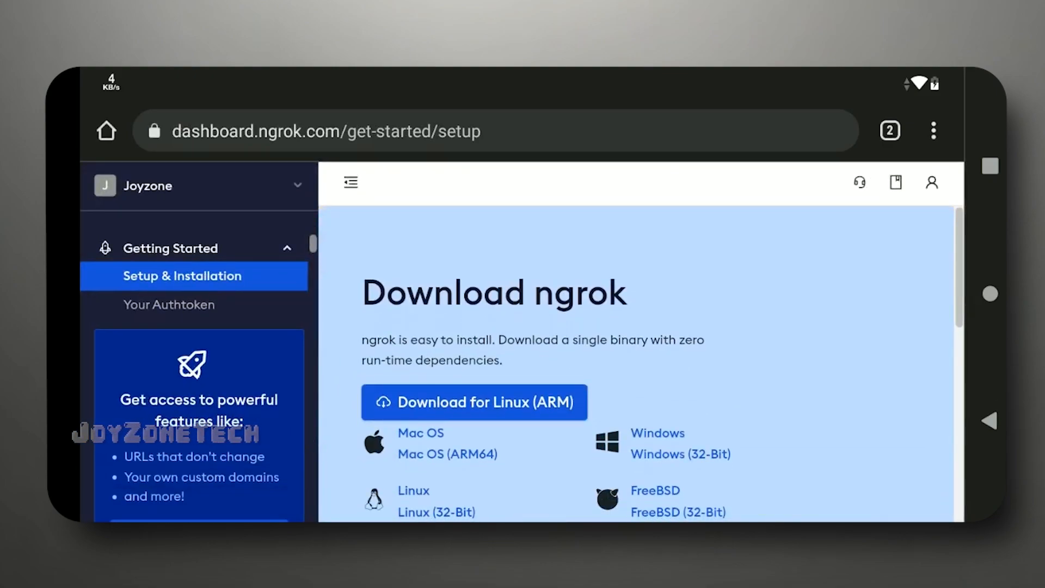
pyautogui.click(168, 305)
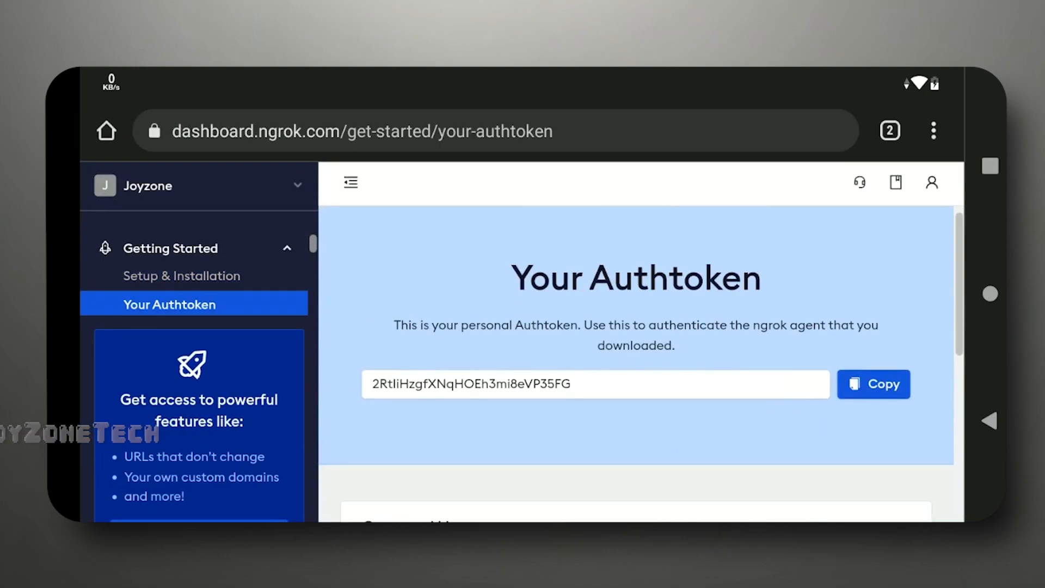
pyautogui.click(890, 131)
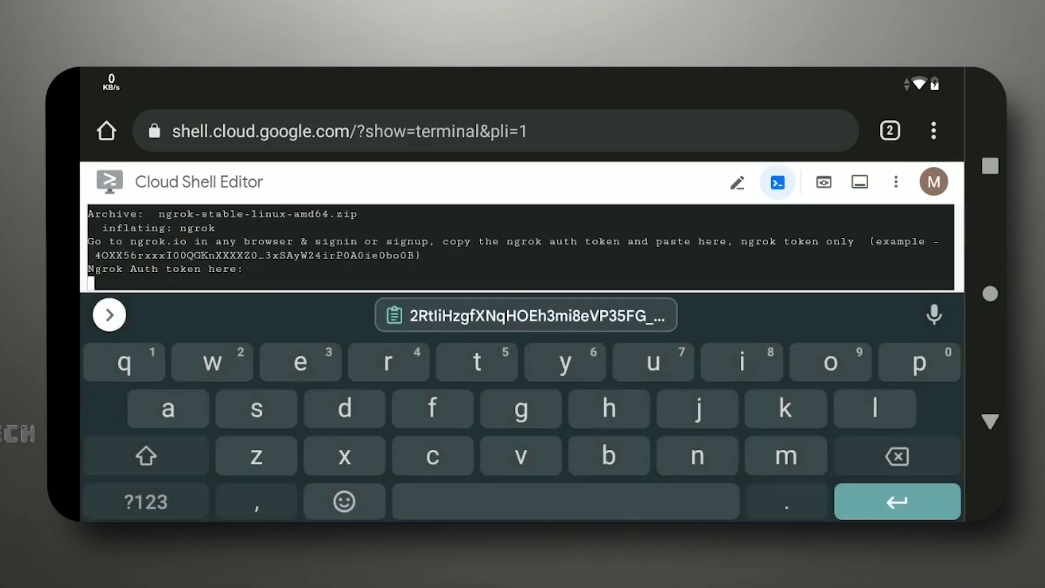
# Paste the authtoken into the terminal and let apt install screen with libutempter0.
pyautogui.click(526, 316)
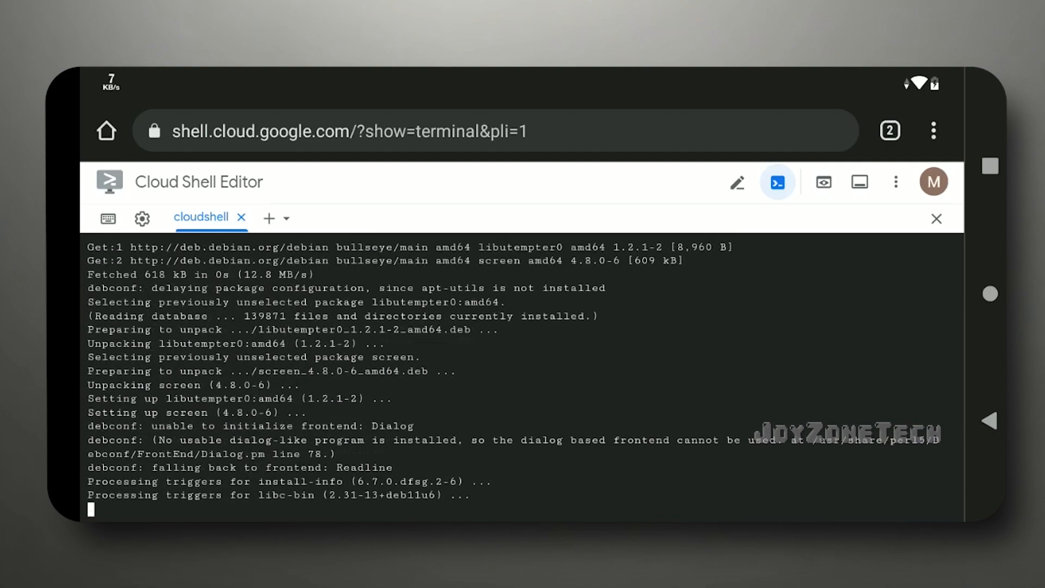
pyautogui.scroll(-3)
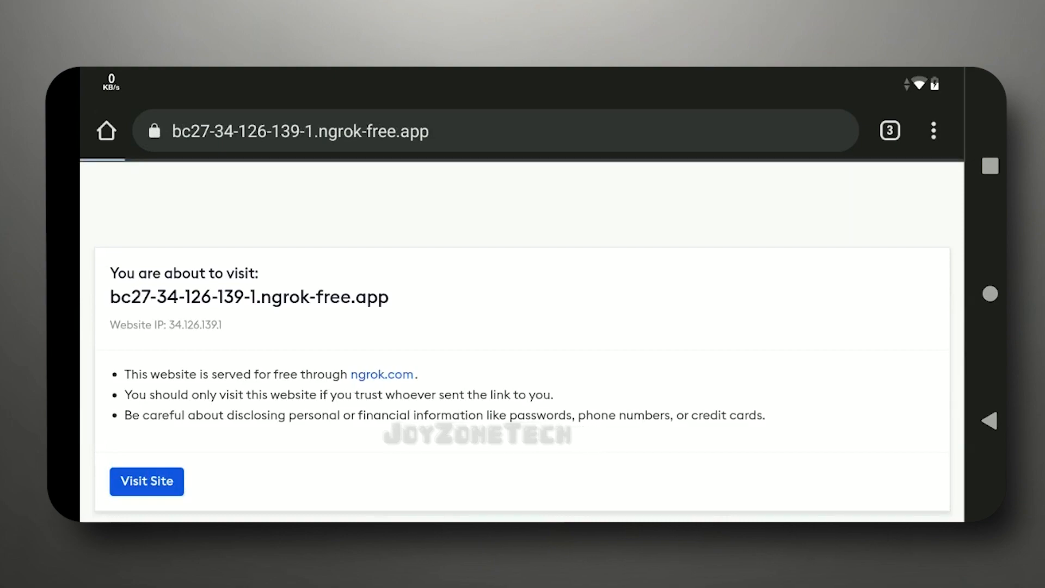
# Continue past the 'You are about to visit' warning via Visit Site, retrying once.
pyautogui.click(146, 482)
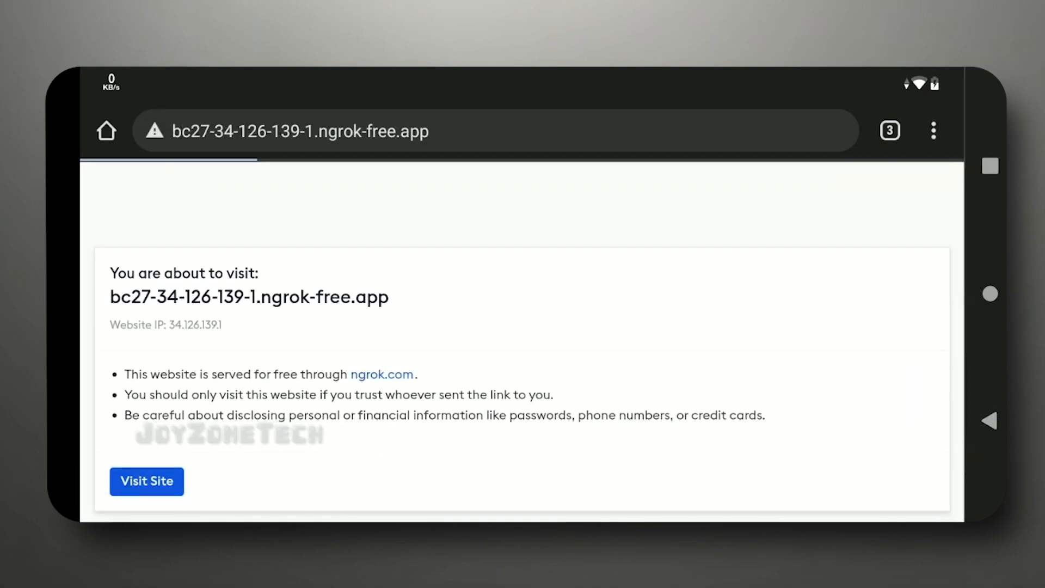
pyautogui.click(146, 480)
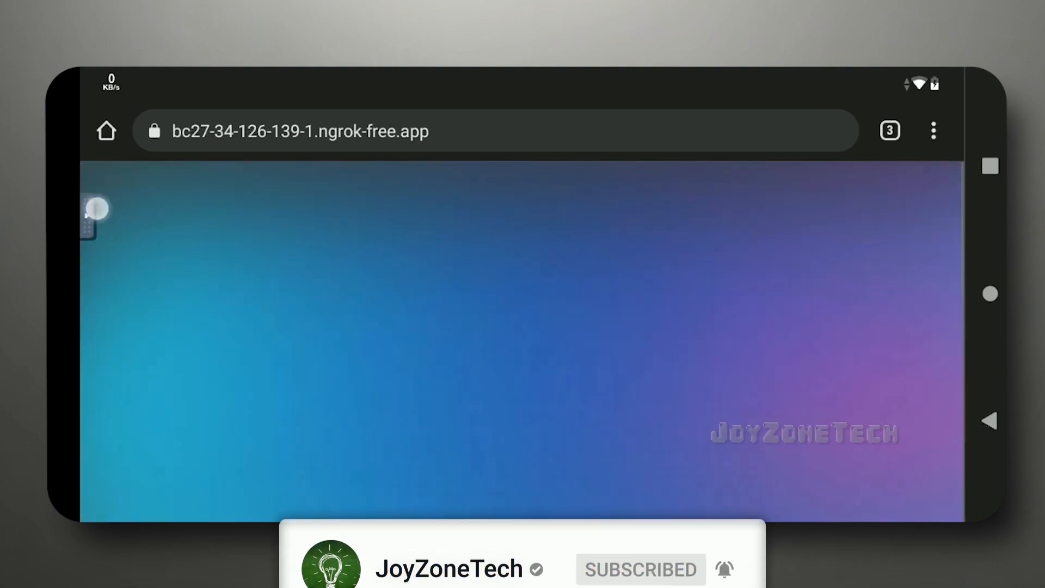
# Set the noVNC Scaling Mode to Local Scaling so the desktop fits the phone screen.
pyautogui.click(93, 210)
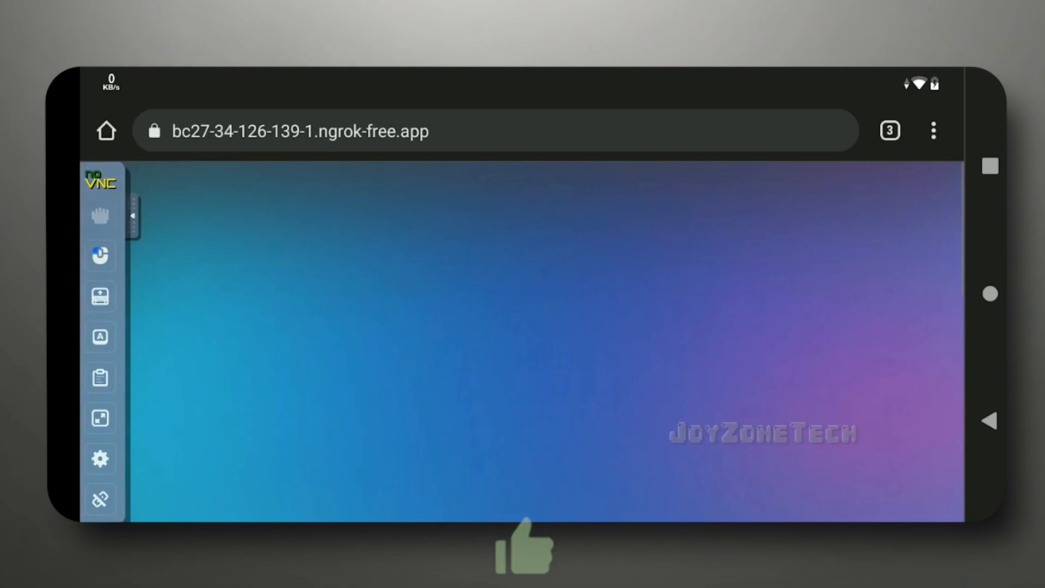
pyautogui.click(100, 458)
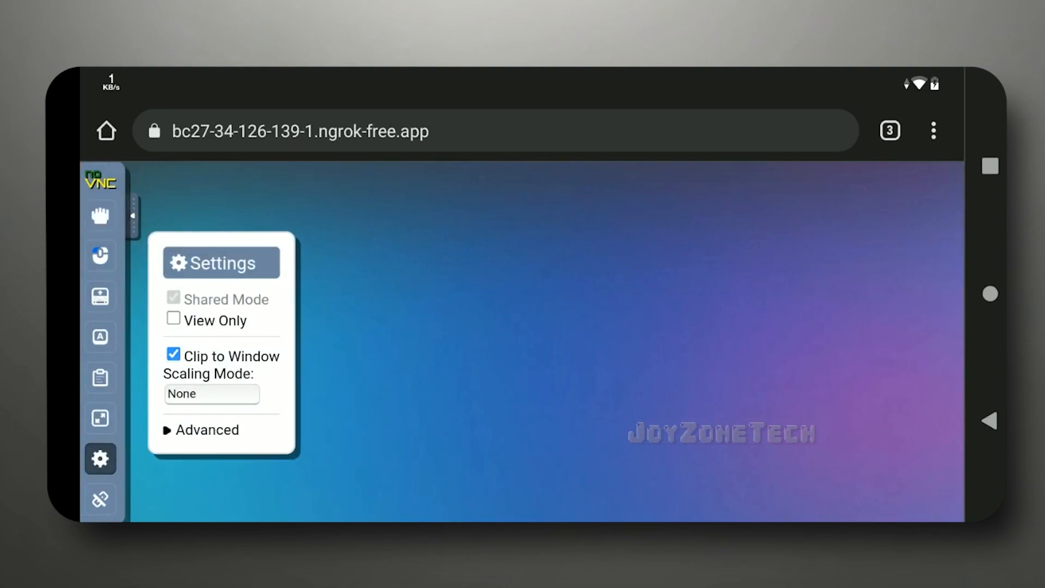
pyautogui.click(210, 394)
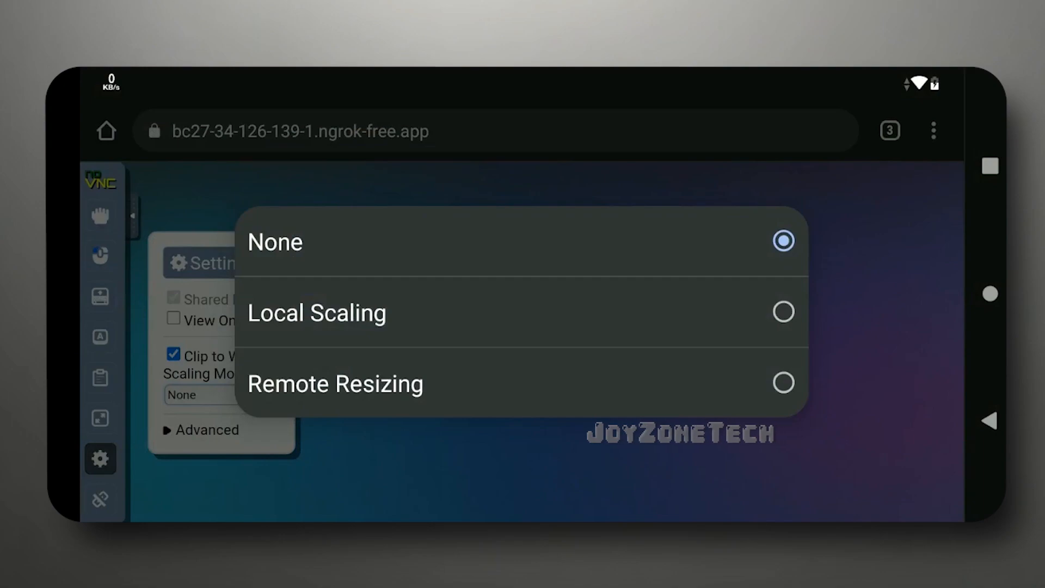
pyautogui.click(317, 312)
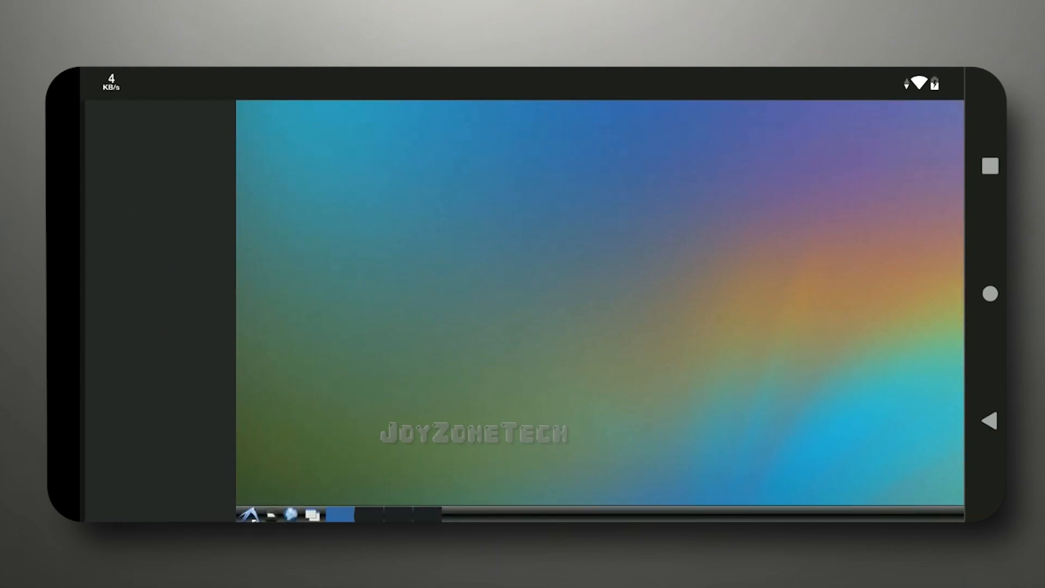
# Launch Firefox from the remote taskbar and focus its address field.
pyautogui.click(249, 515)
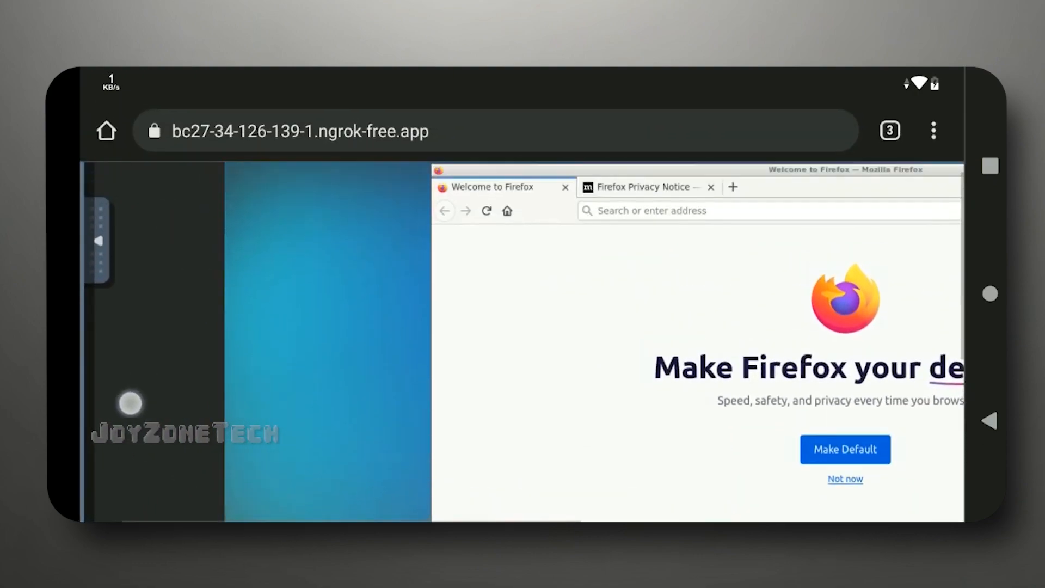
pyautogui.click(667, 233)
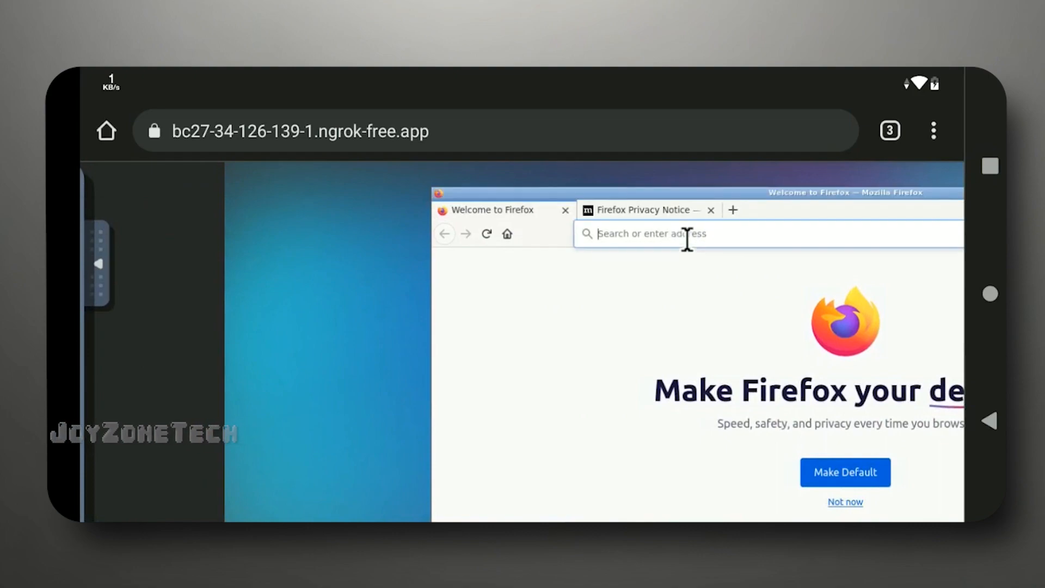
pyautogui.click(666, 233)
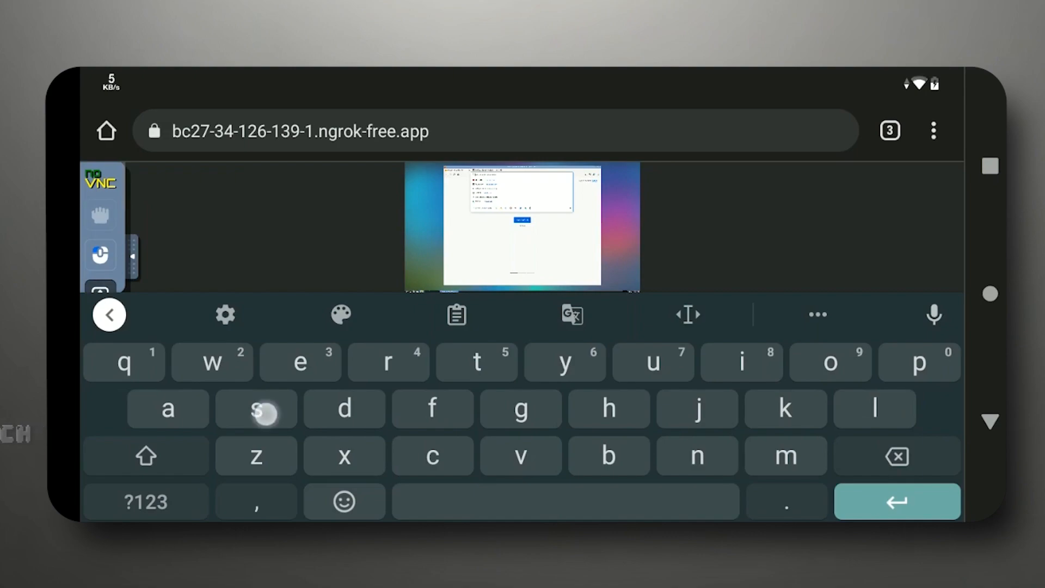
# Enter 'speed test' with the on-screen keyboard and run the Google search.
pyautogui.click(477, 362)
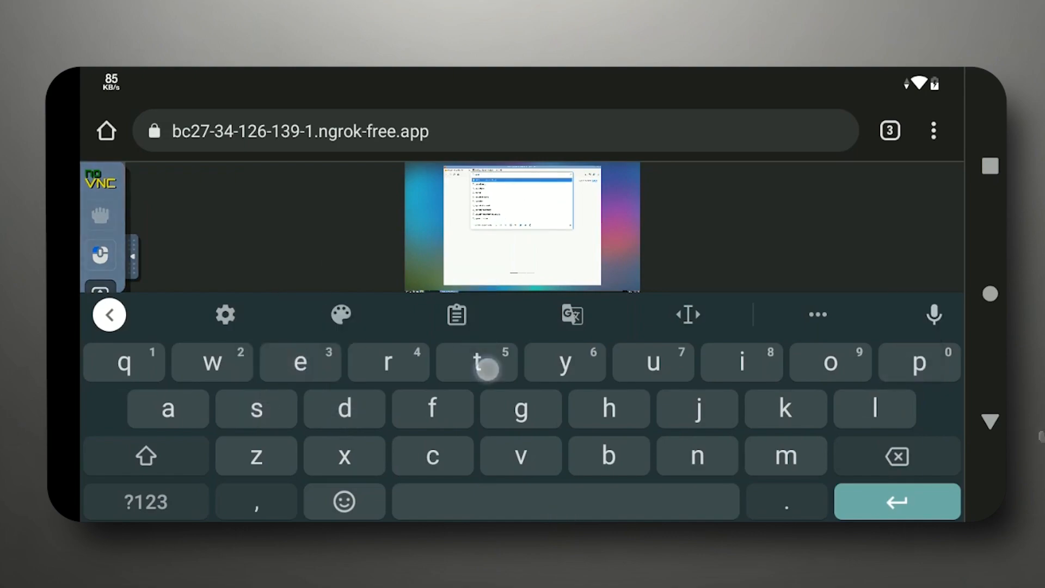
pyautogui.click(477, 362)
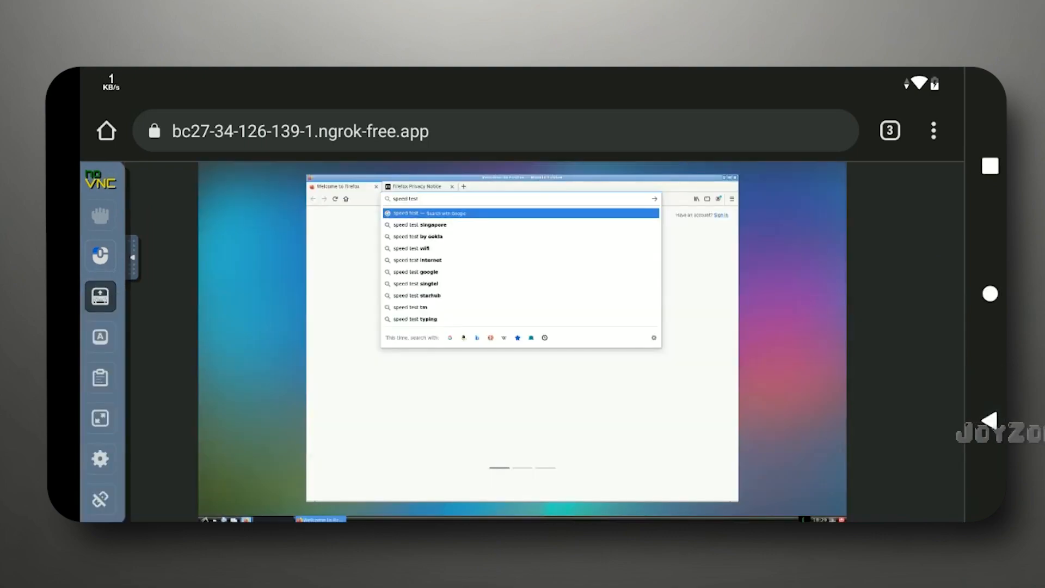
pyautogui.click(521, 199)
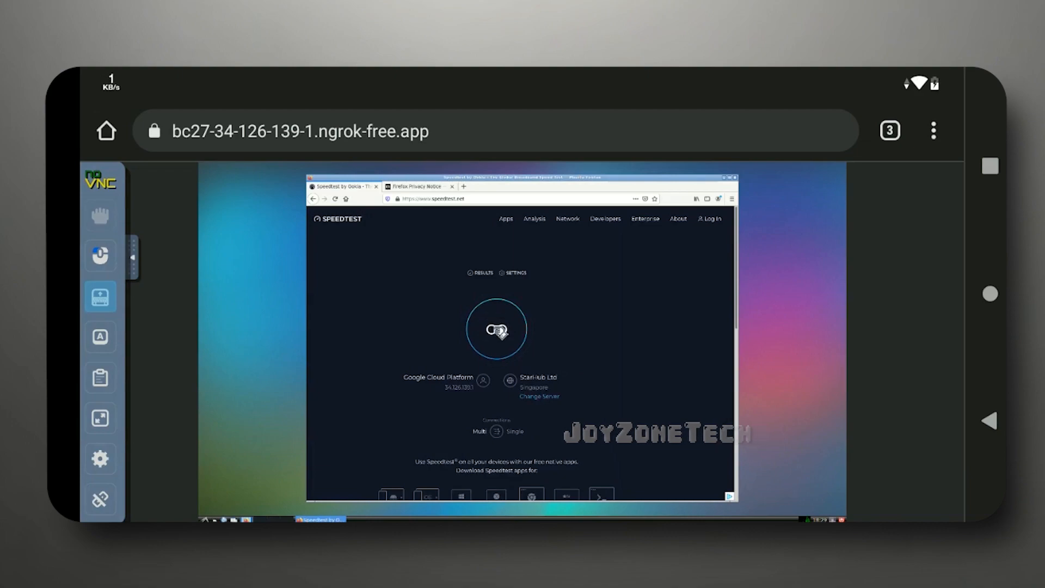
# Run Speedtest via GO, dismiss the desktop-app popup, then disconnect the noVNC session.
pyautogui.click(497, 329)
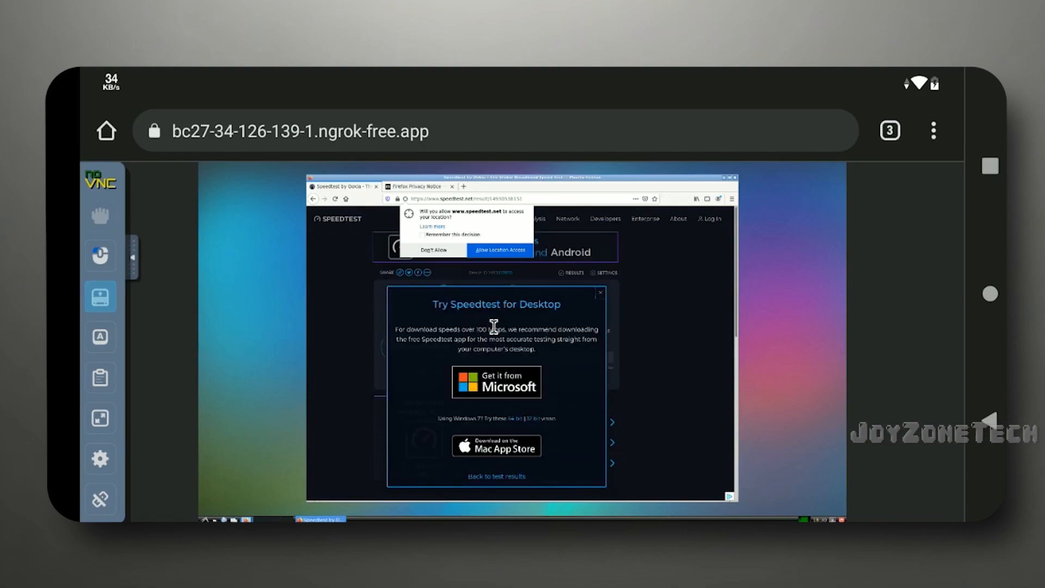
pyautogui.click(597, 293)
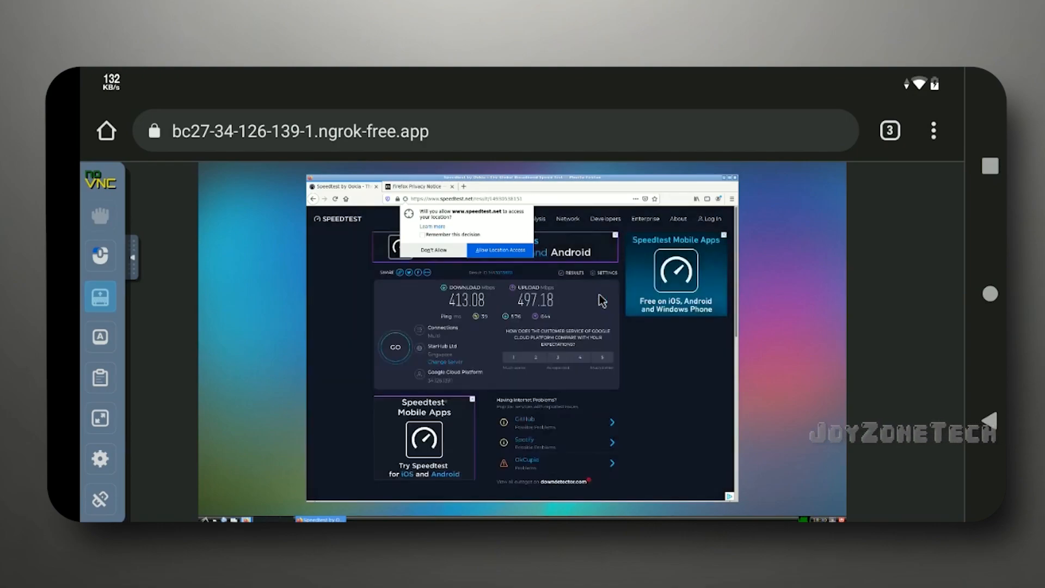
pyautogui.click(433, 250)
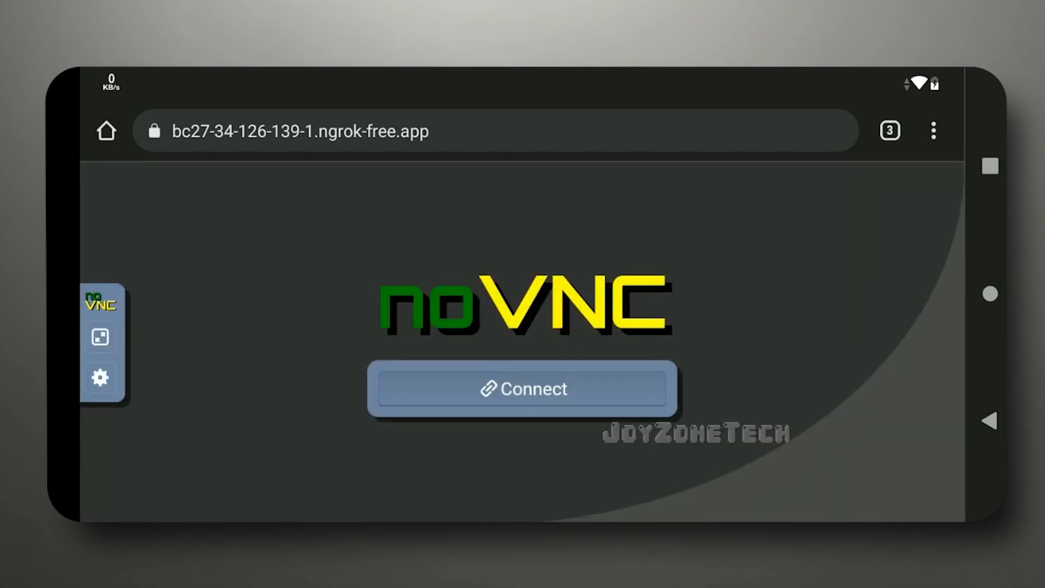
# Send Ctrl+C through the keyboard menu to quit ngrok, returning to the root prompt.
pyautogui.click(890, 131)
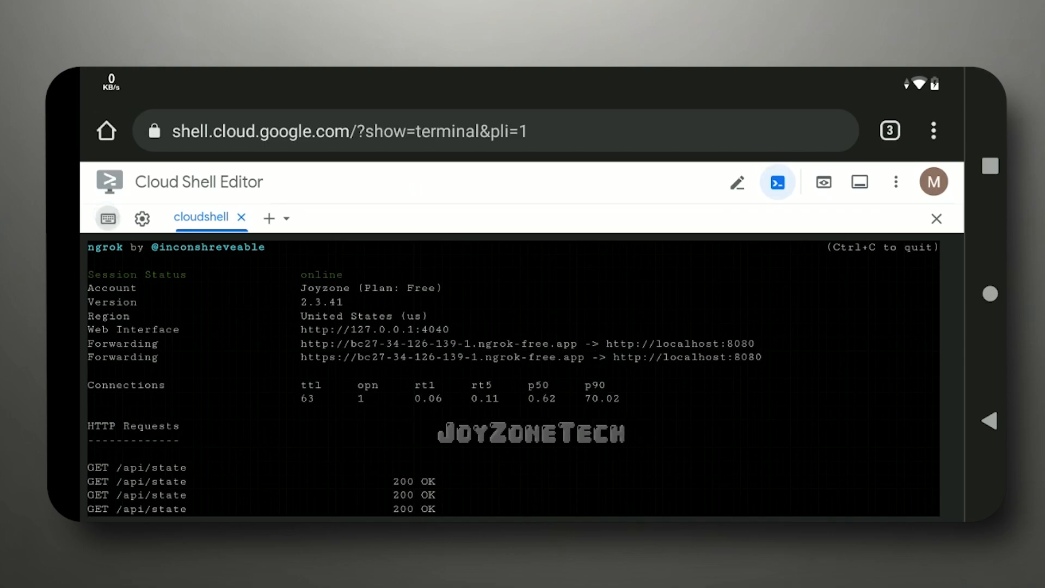
pyautogui.click(108, 218)
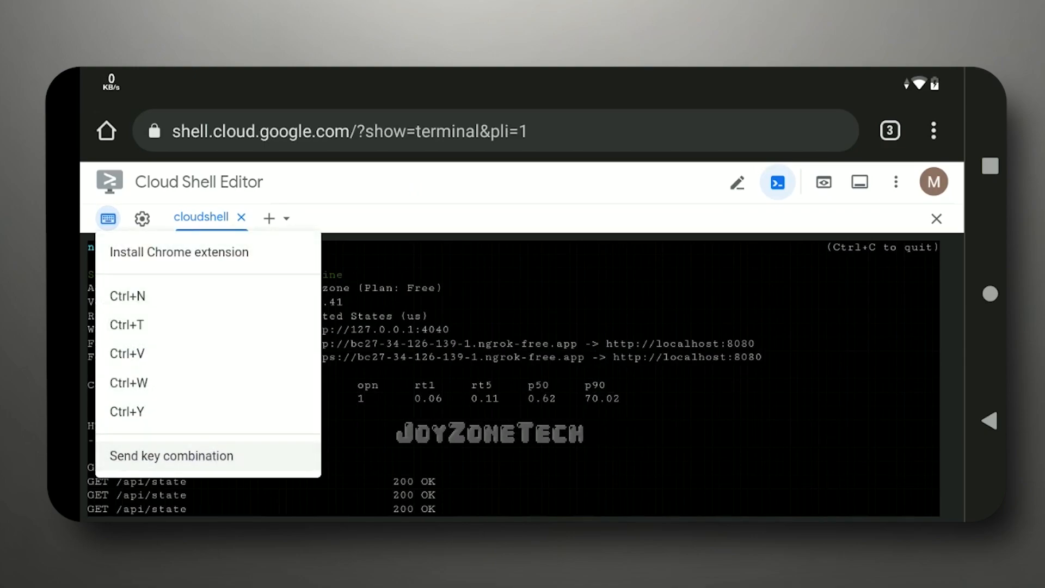
pyautogui.click(171, 455)
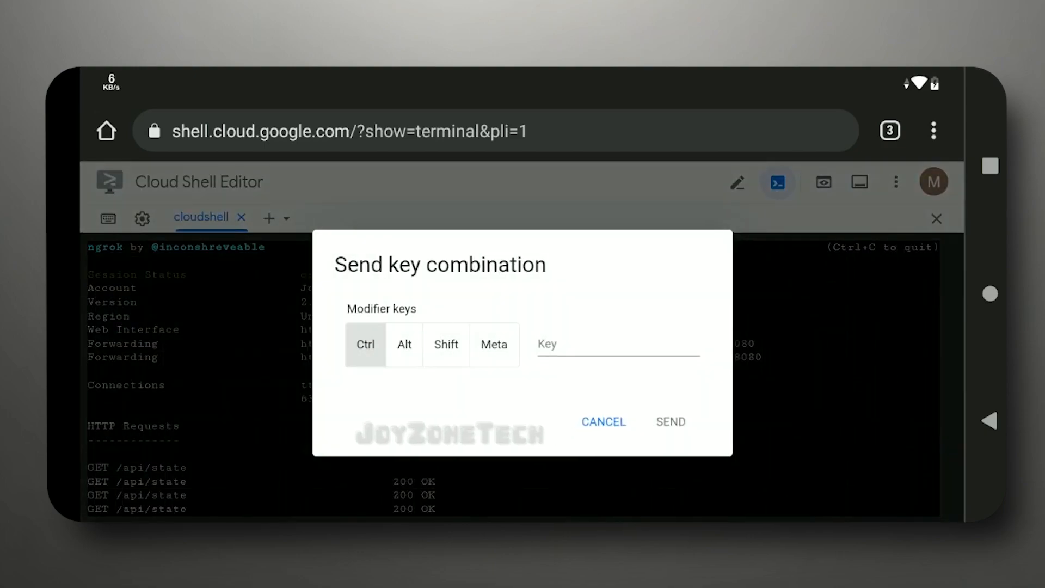
pyautogui.click(616, 344)
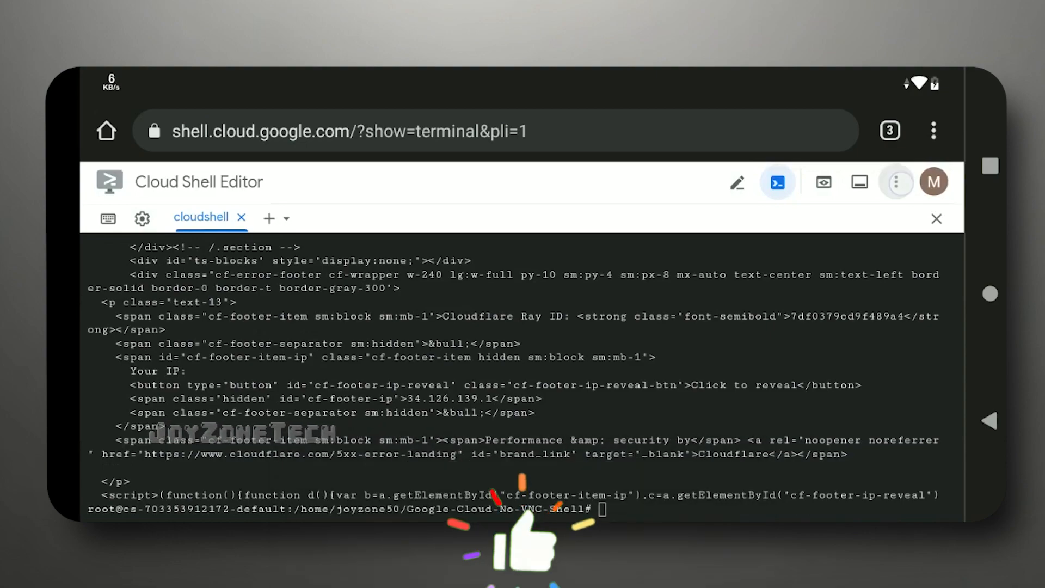
pyautogui.click(896, 182)
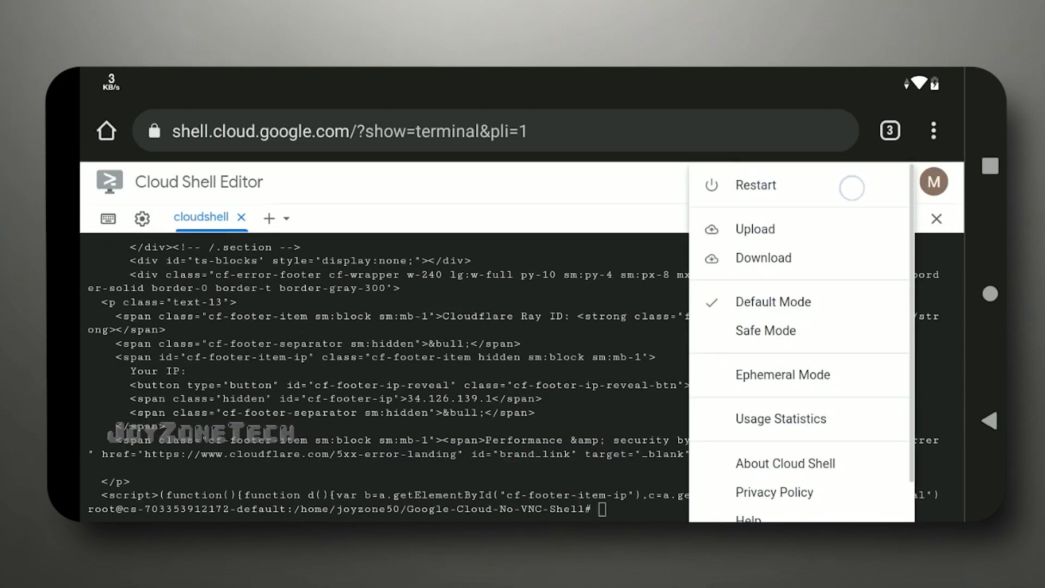